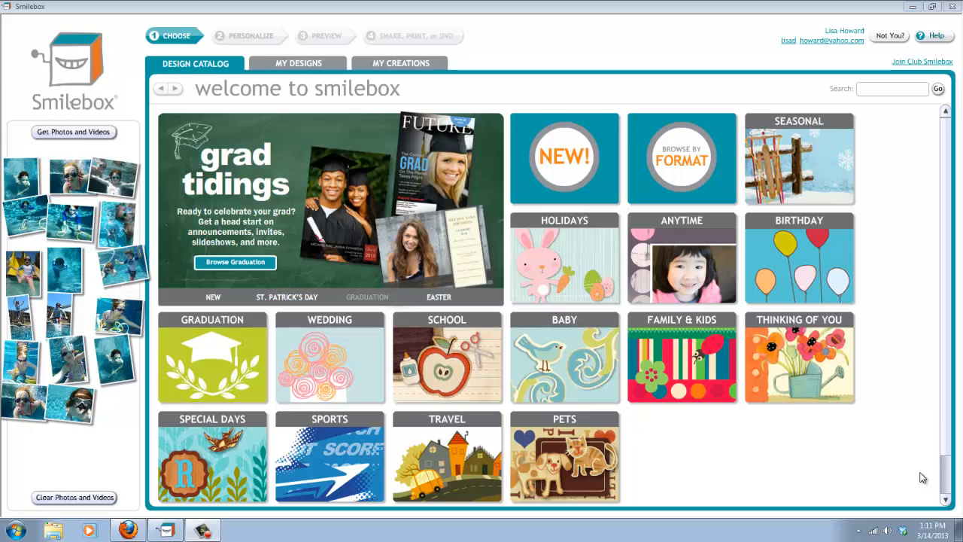
pyautogui.moveTo(850, 343)
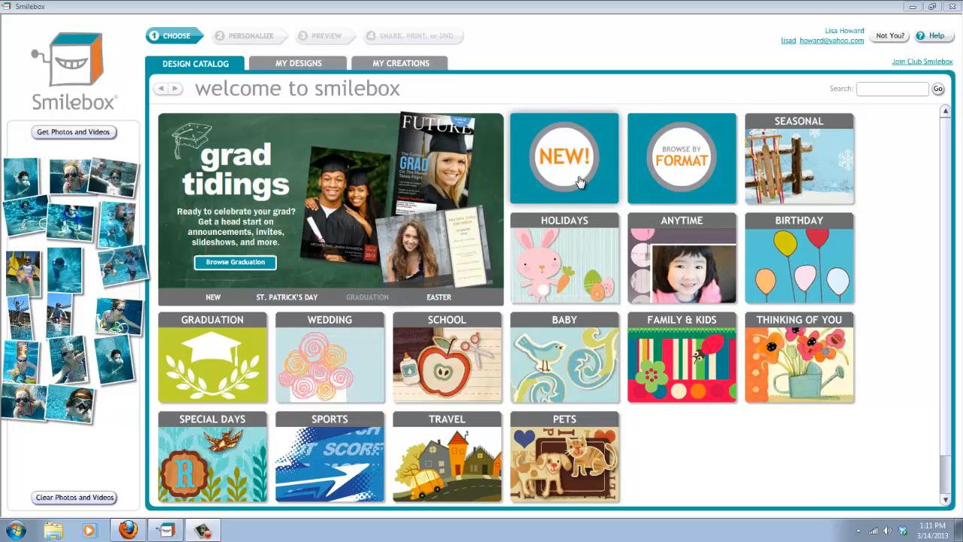
pyautogui.moveTo(487, 454)
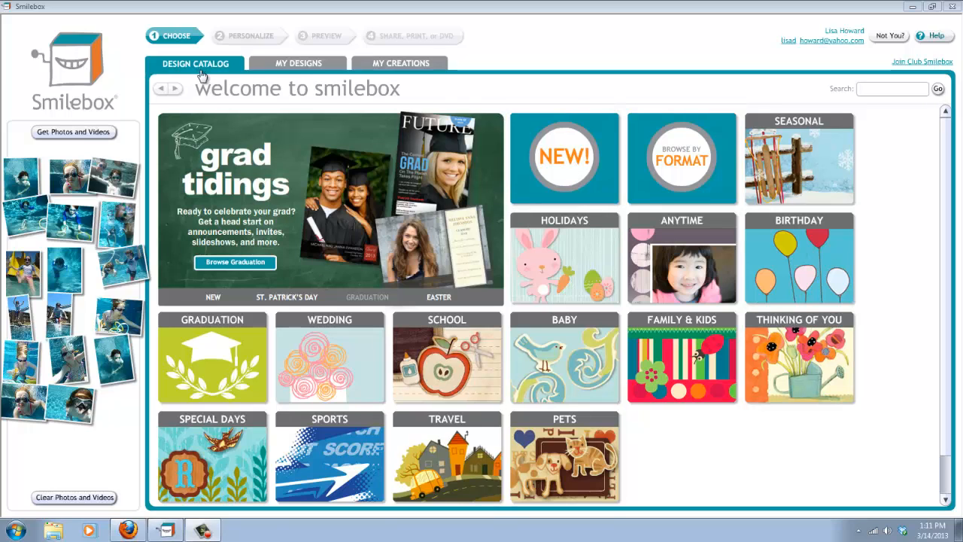
pyautogui.moveTo(722, 380)
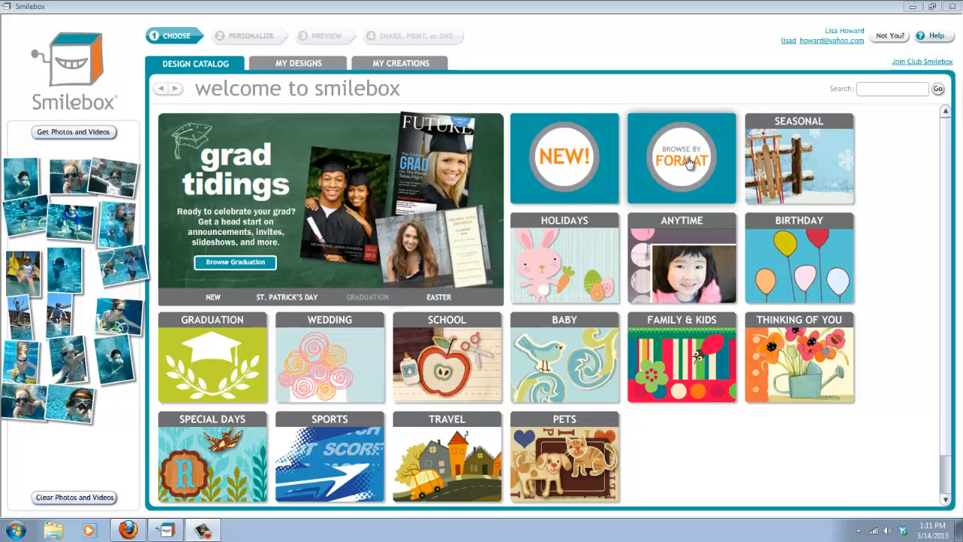
# Browse by format to Collages and list the ten Facebook Covers designs.
pyautogui.click(681, 158)
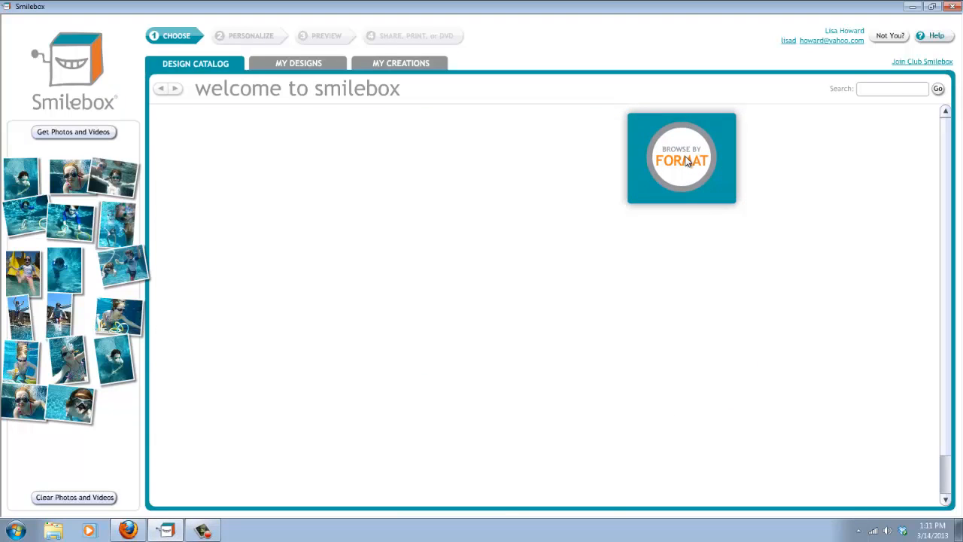
pyautogui.click(681, 159)
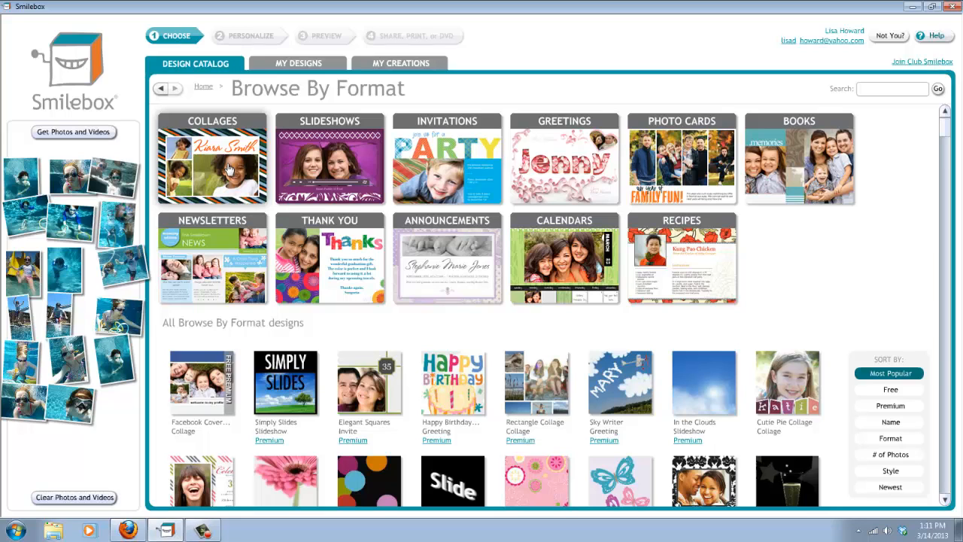
pyautogui.click(213, 158)
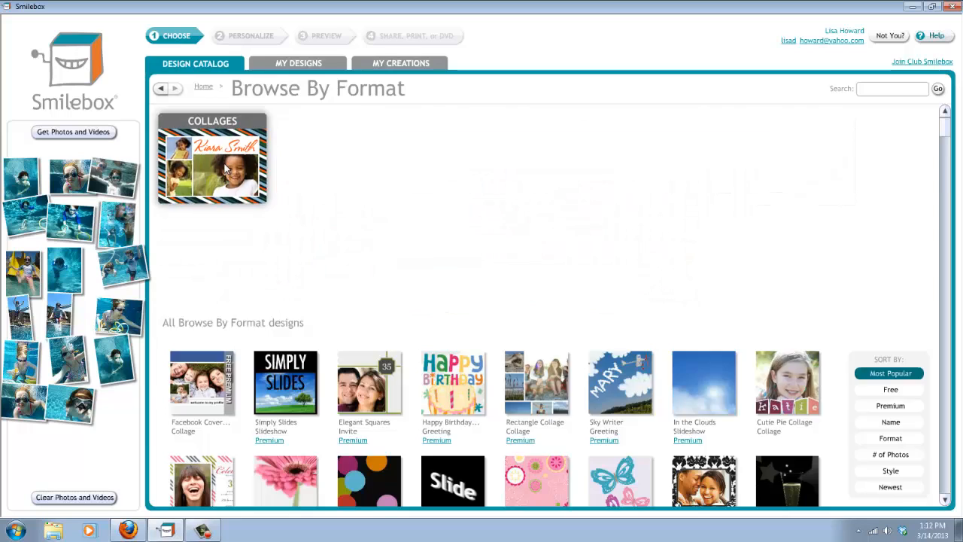
pyautogui.click(212, 158)
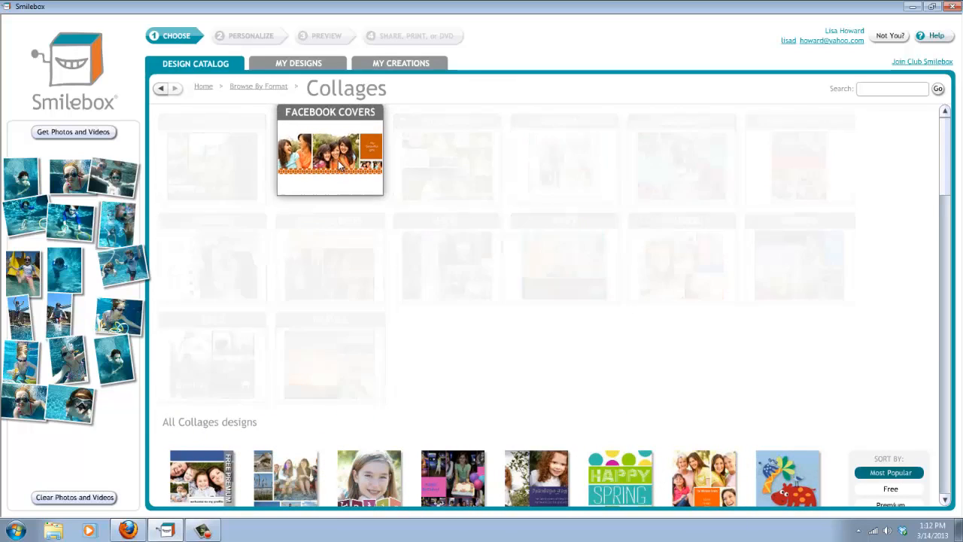
pyautogui.click(330, 150)
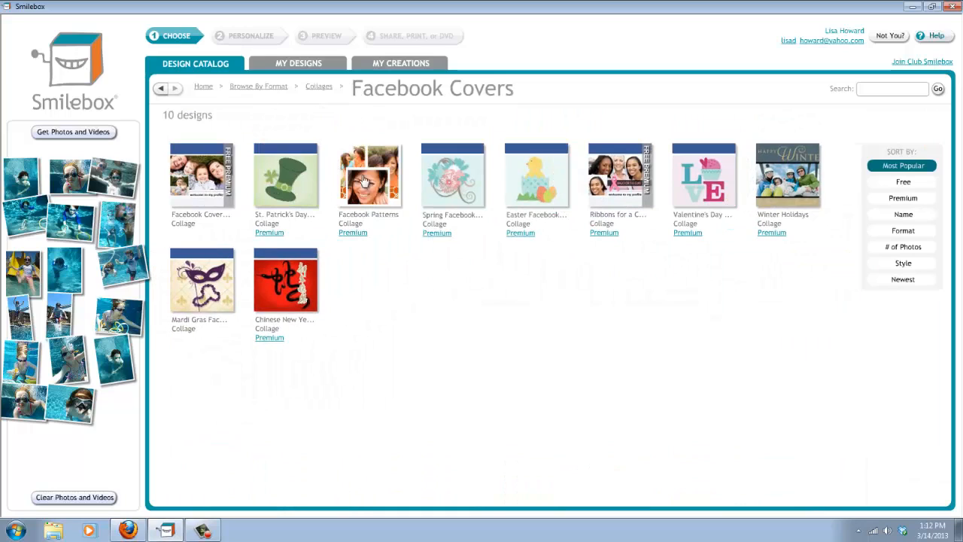
pyautogui.moveTo(194, 190)
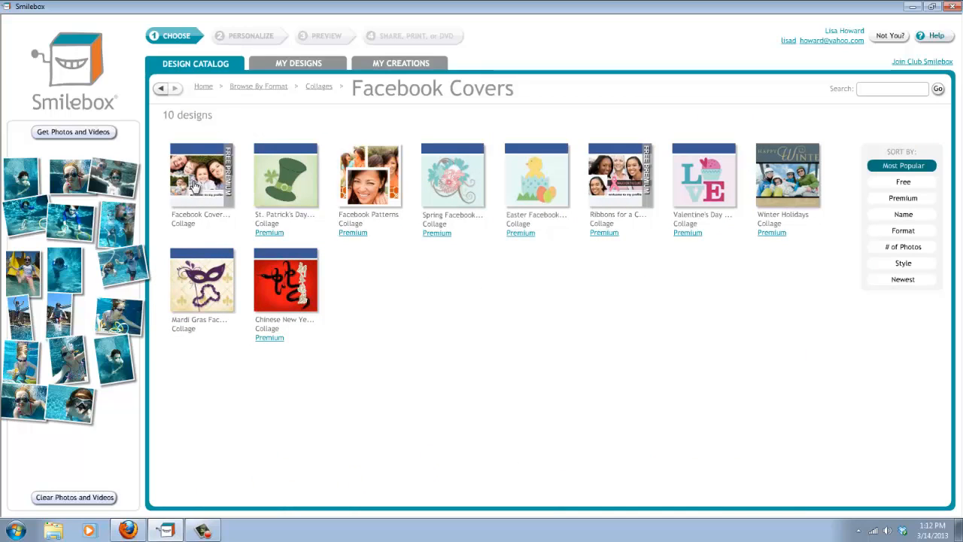
# Open the Facebook Cover Collage design for personalizing, declining auto-fill.
pyautogui.click(202, 175)
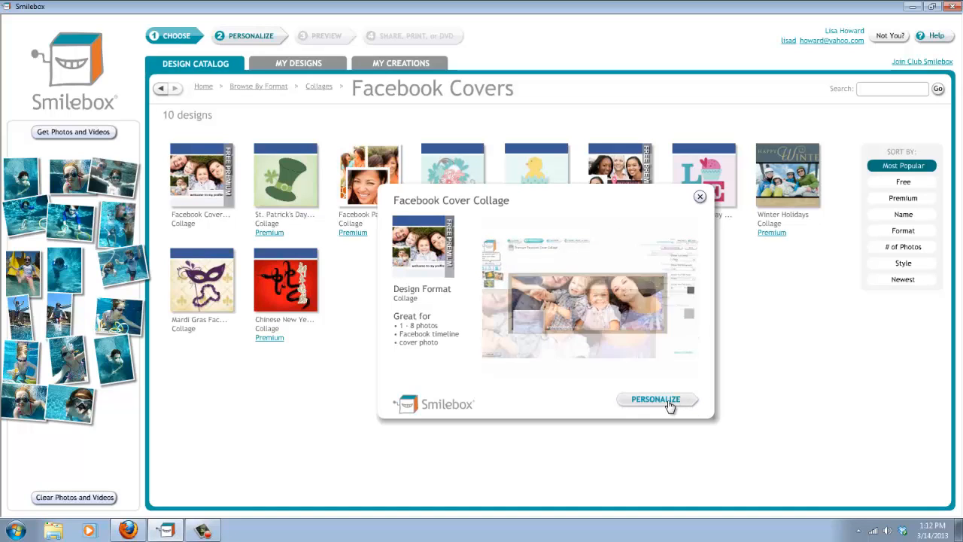
pyautogui.click(655, 399)
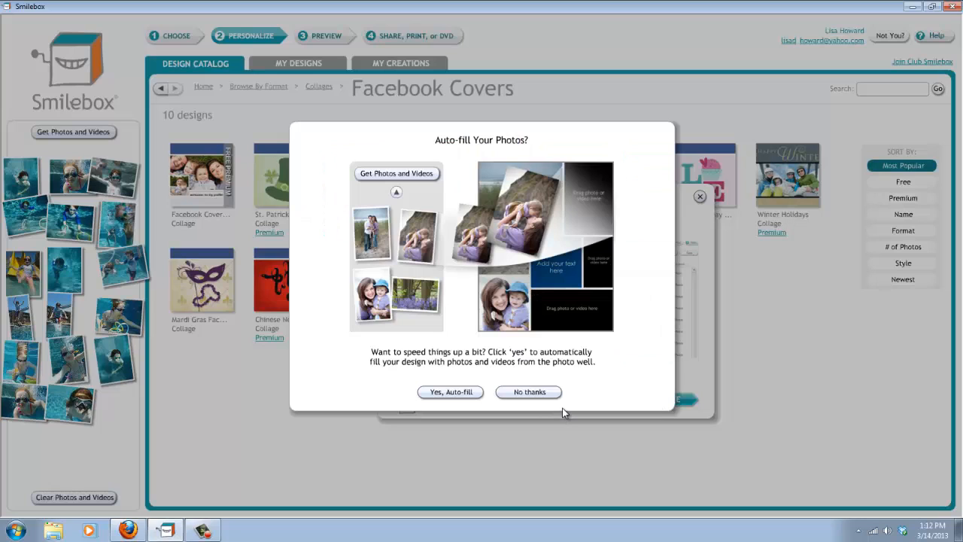
pyautogui.moveTo(502, 344)
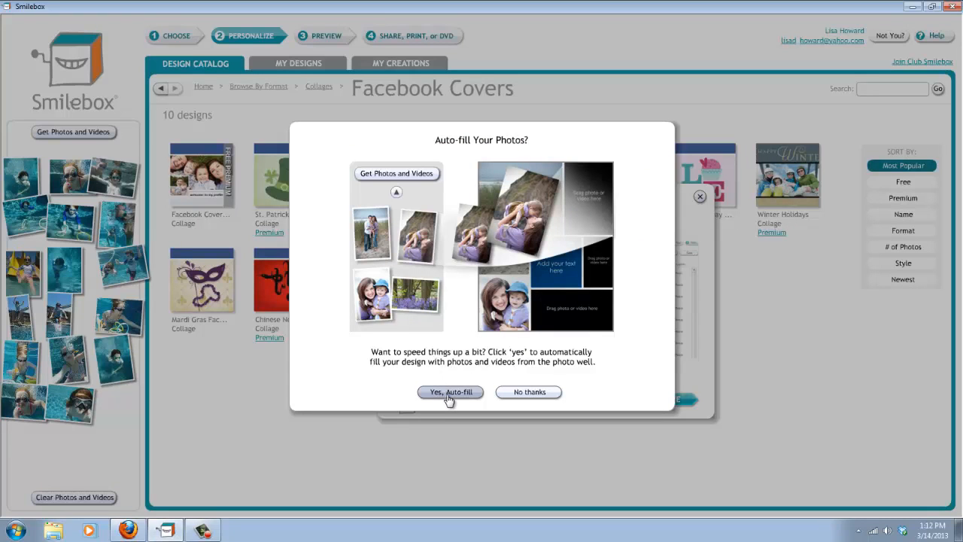
pyautogui.moveTo(528, 391)
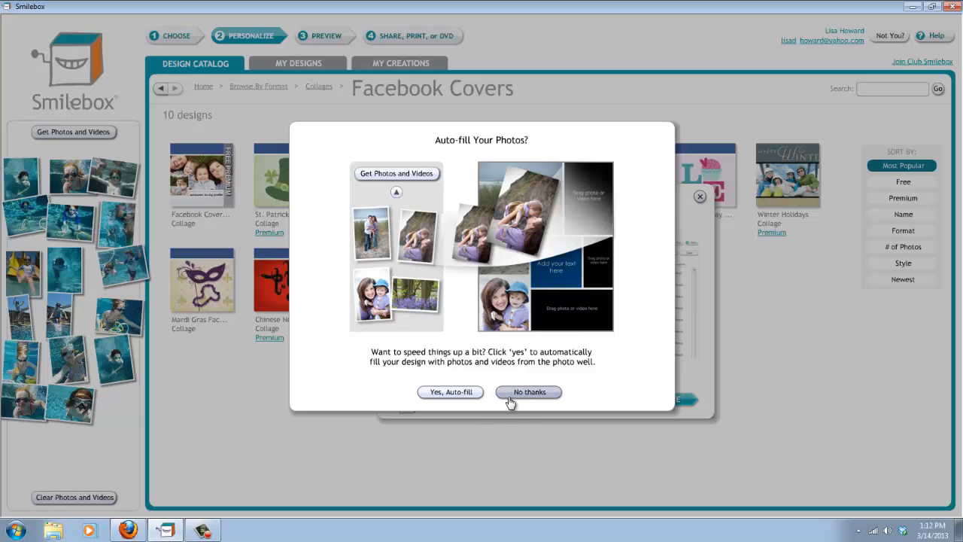
pyautogui.click(527, 392)
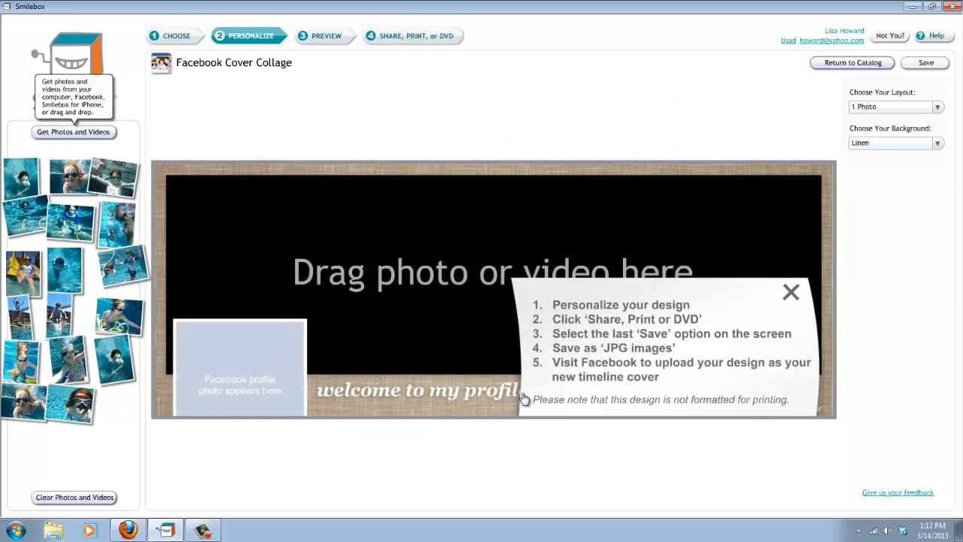
pyautogui.moveTo(527, 227)
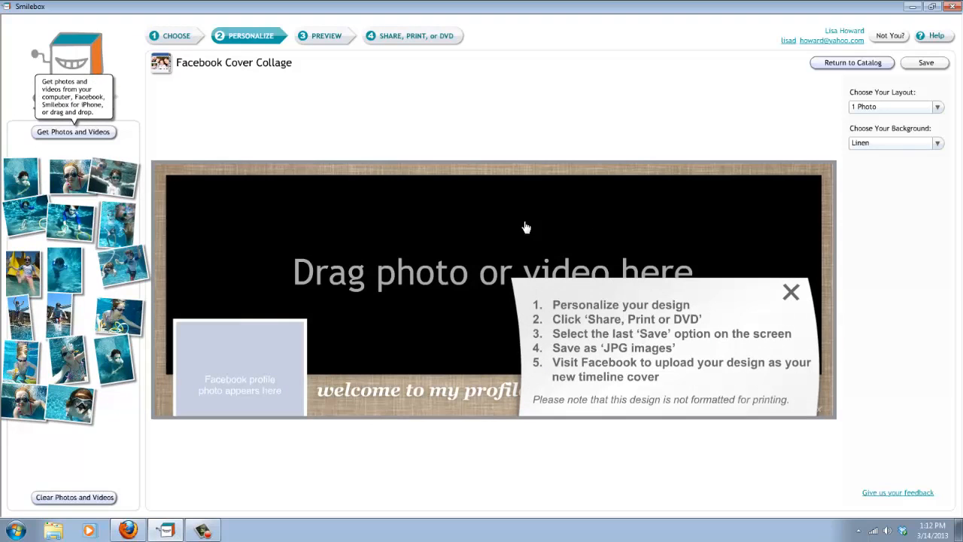
pyautogui.moveTo(341, 284)
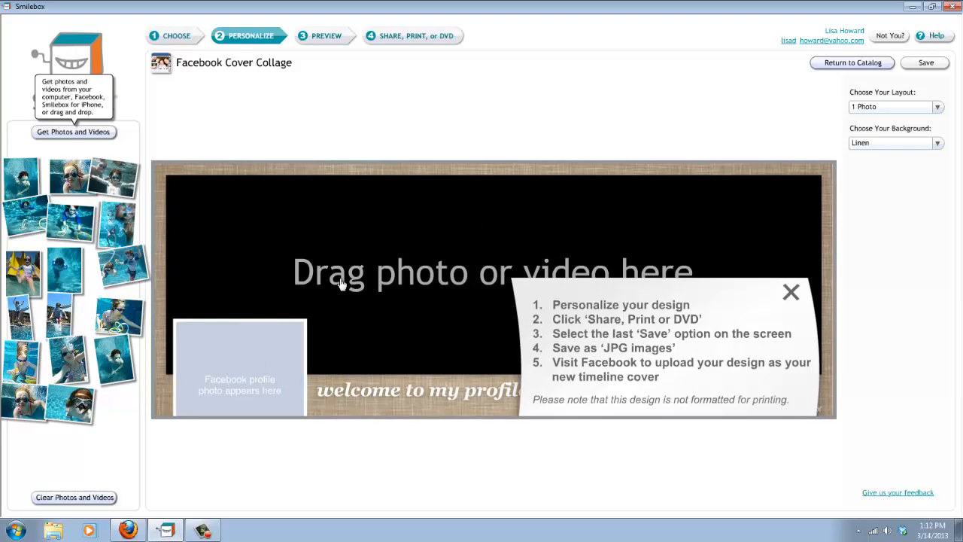
pyautogui.moveTo(444, 350)
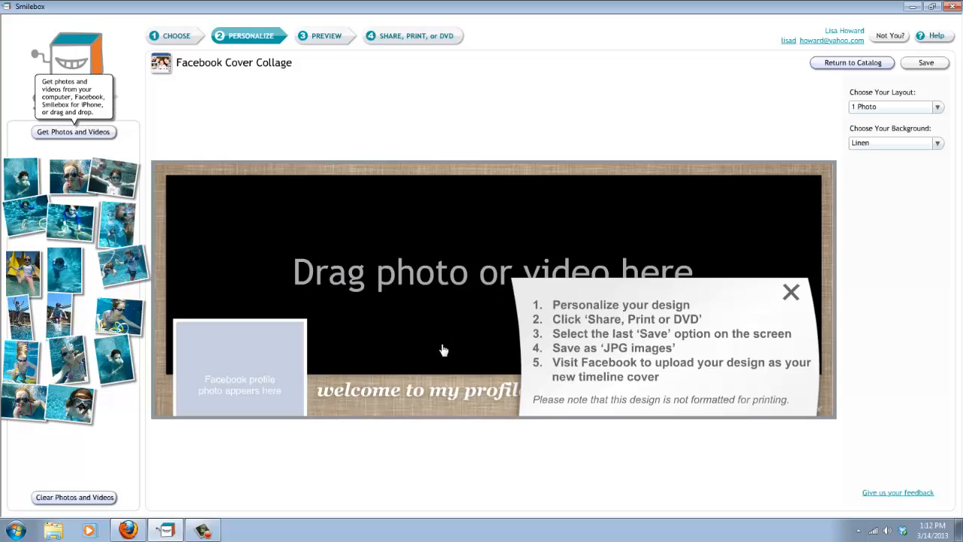
pyautogui.moveTo(875, 160)
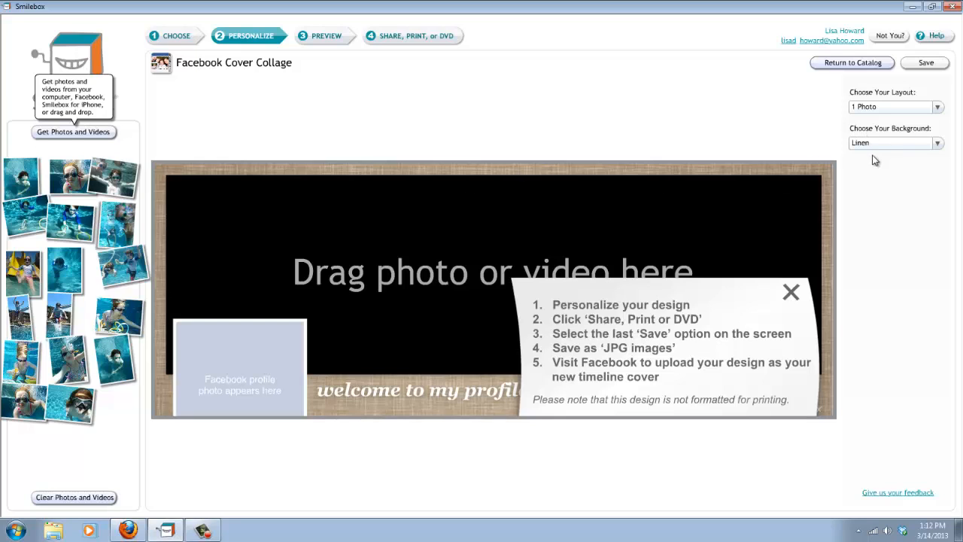
pyautogui.moveTo(138, 191)
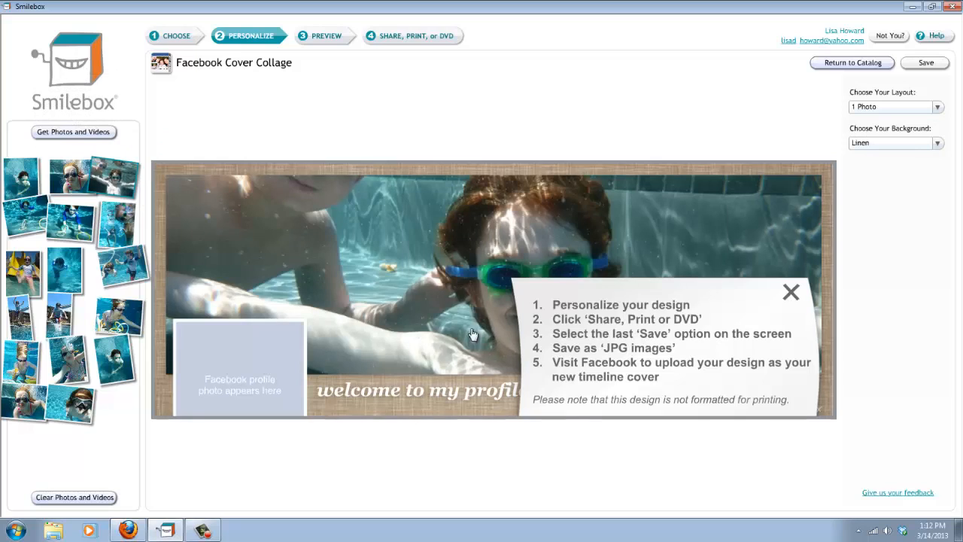
# Select the underwater photo of two swimmers in goggles in the main slot.
pyautogui.click(474, 334)
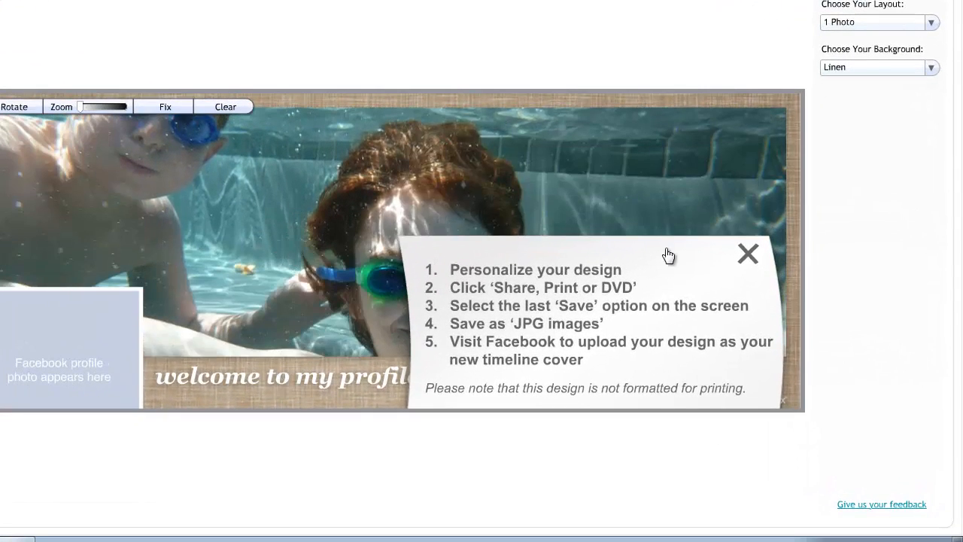
# Switch the cover layout to 6 Photos, keeping the swimmer photo first.
pyautogui.click(933, 23)
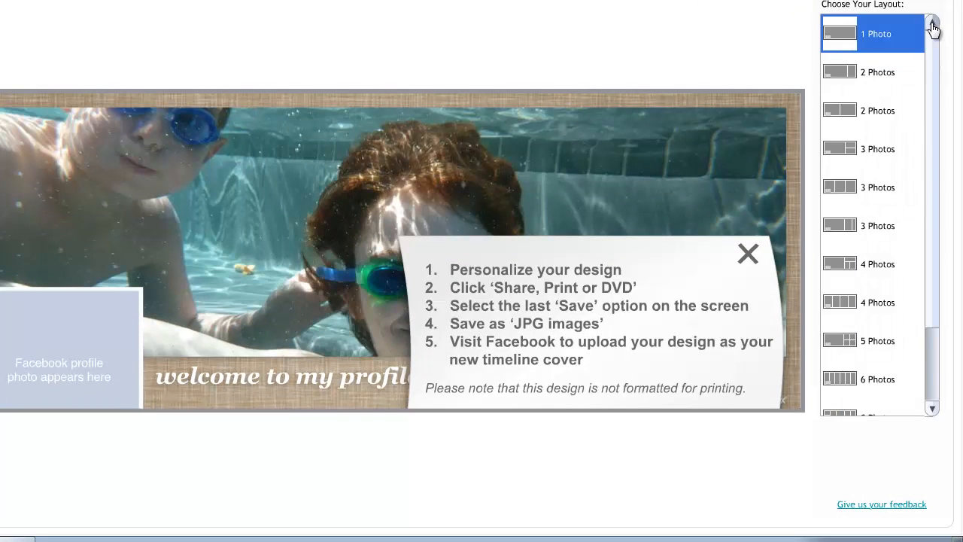
pyautogui.click(873, 226)
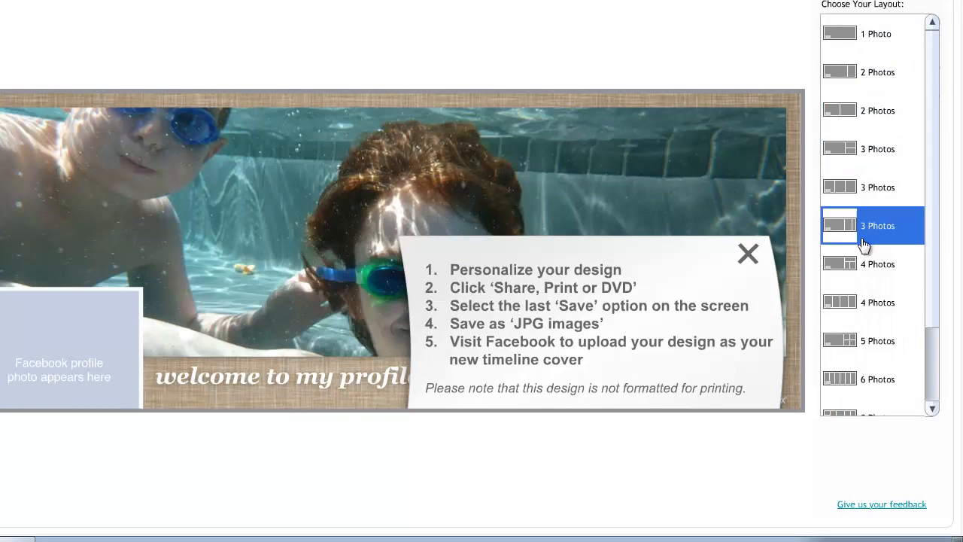
pyautogui.click(874, 379)
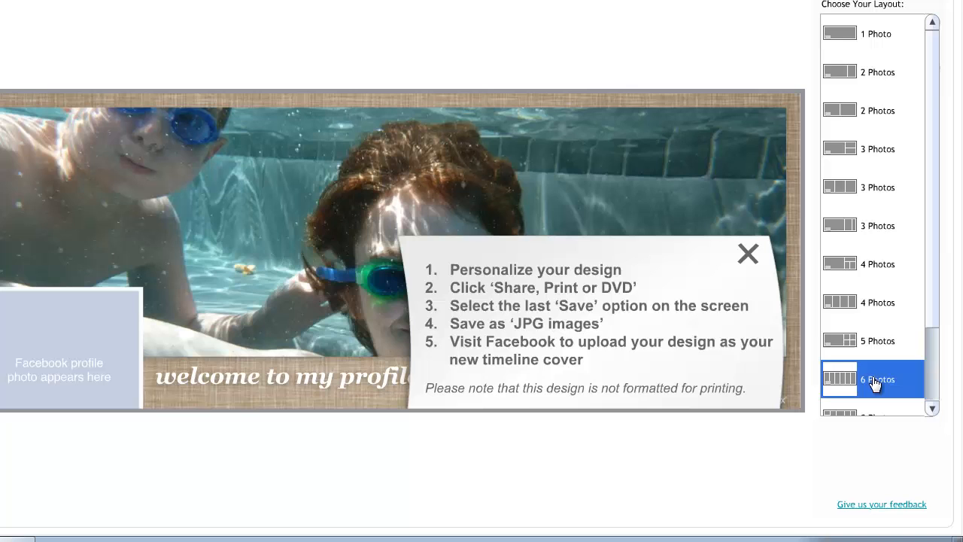
pyautogui.scroll(-3)
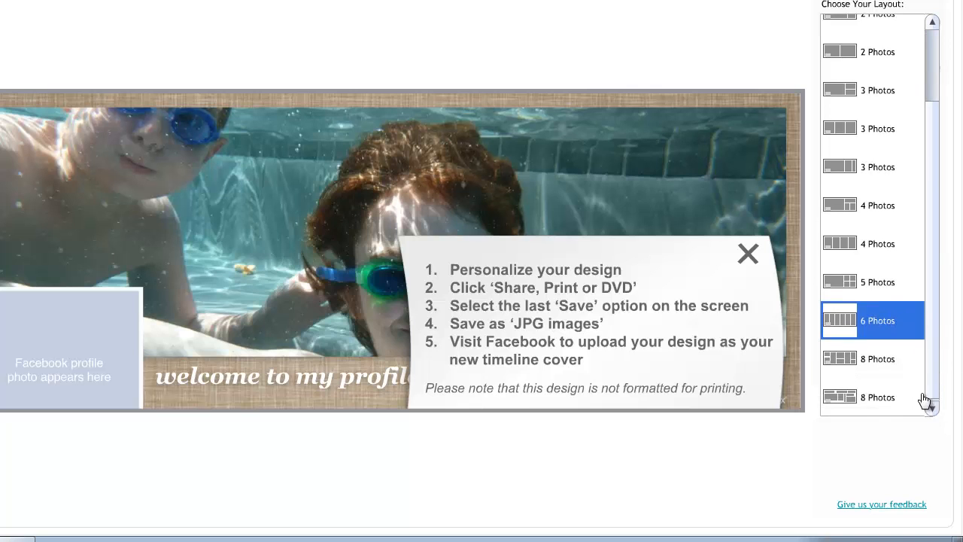
pyautogui.click(873, 320)
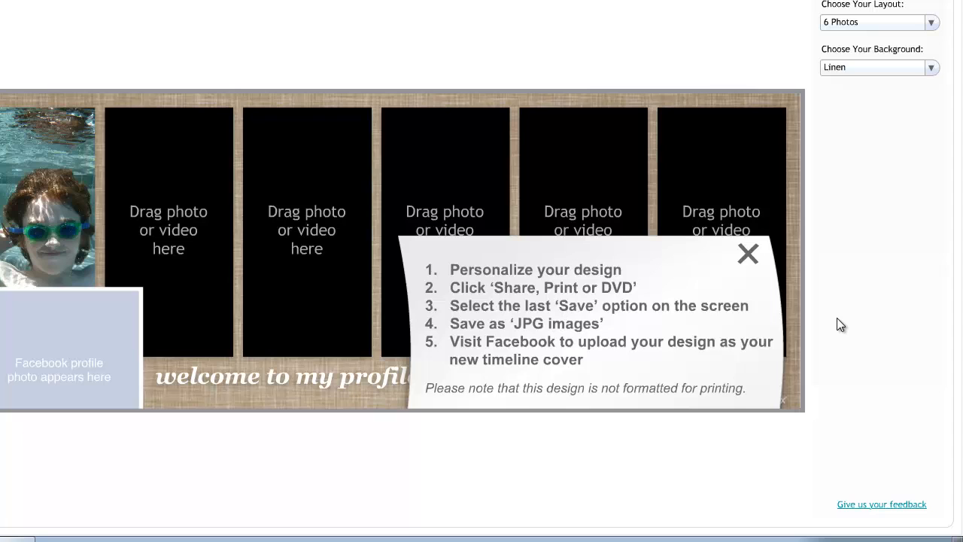
pyautogui.moveTo(219, 313)
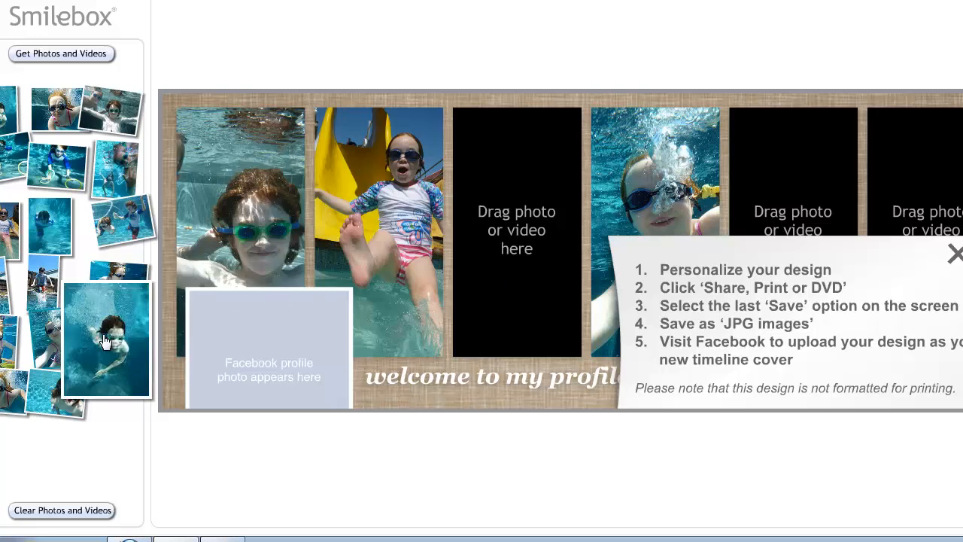
# Drop a pool photo into an empty slot and swap slots so the slide girl leads.
pyautogui.moveTo(107, 338); pyautogui.dragTo(517, 229)
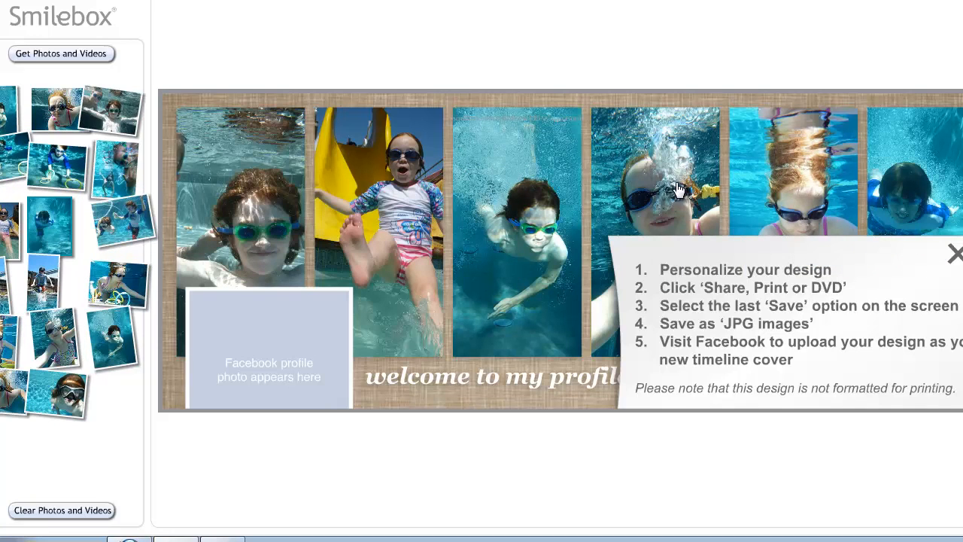
pyautogui.click(518, 226)
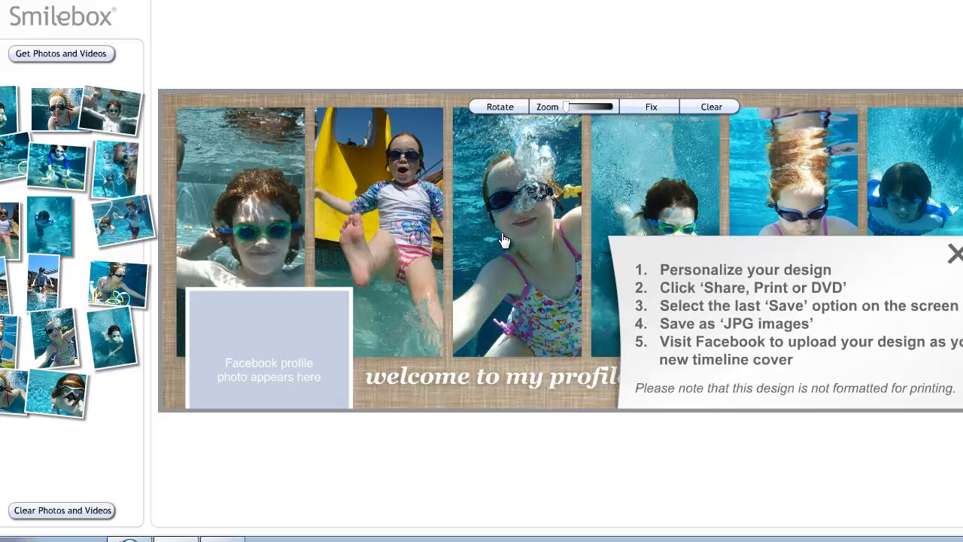
pyautogui.moveTo(494, 259)
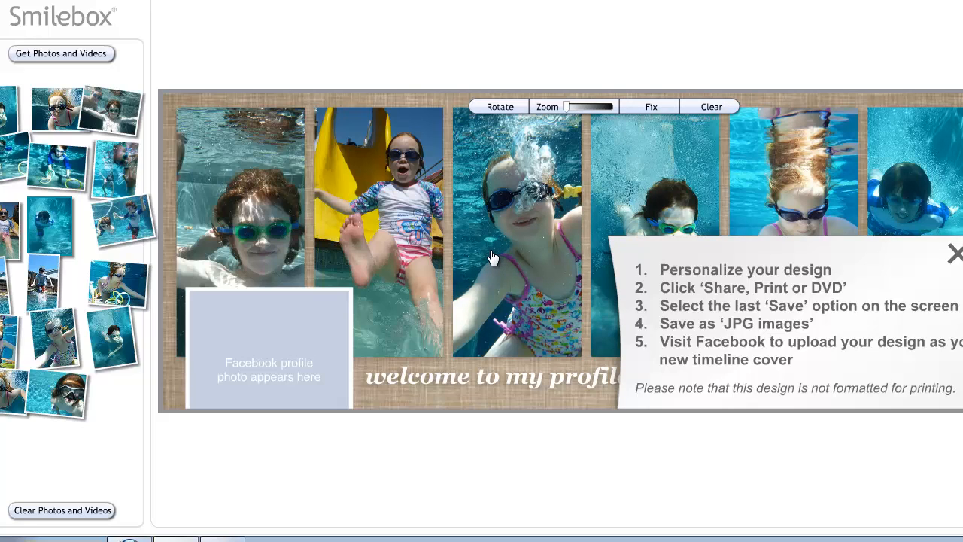
pyautogui.moveTo(275, 222)
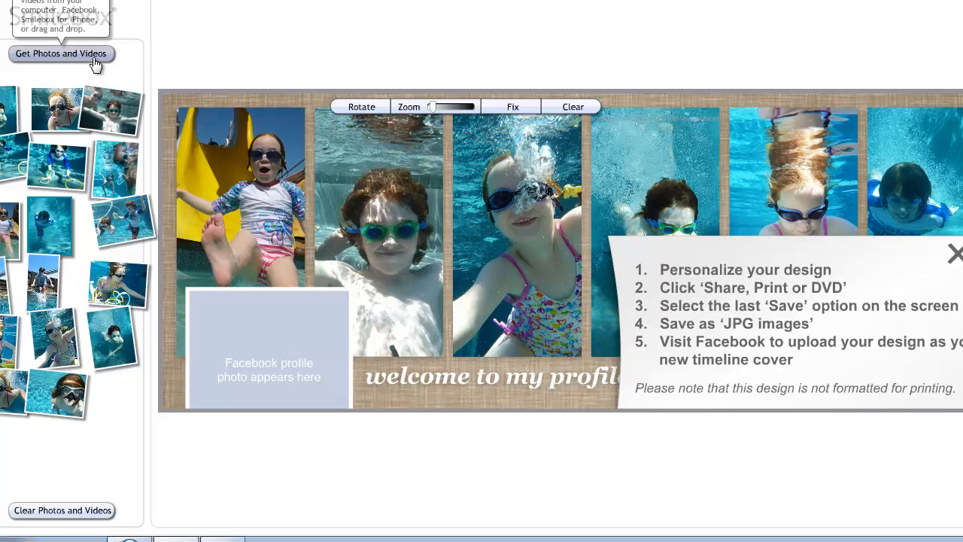
pyautogui.moveTo(69, 58)
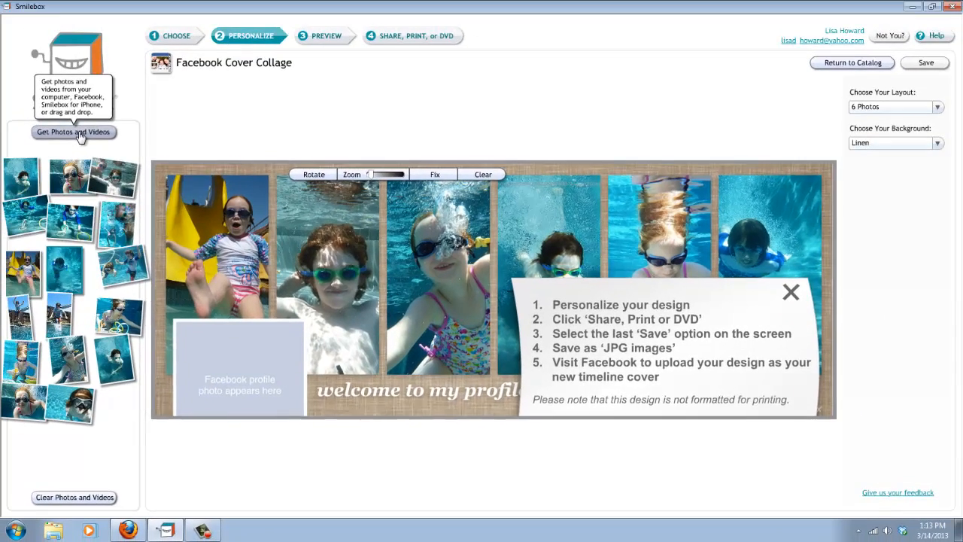
# Import the snorkel-mask photo P1030550 from the computer.
pyautogui.click(74, 132)
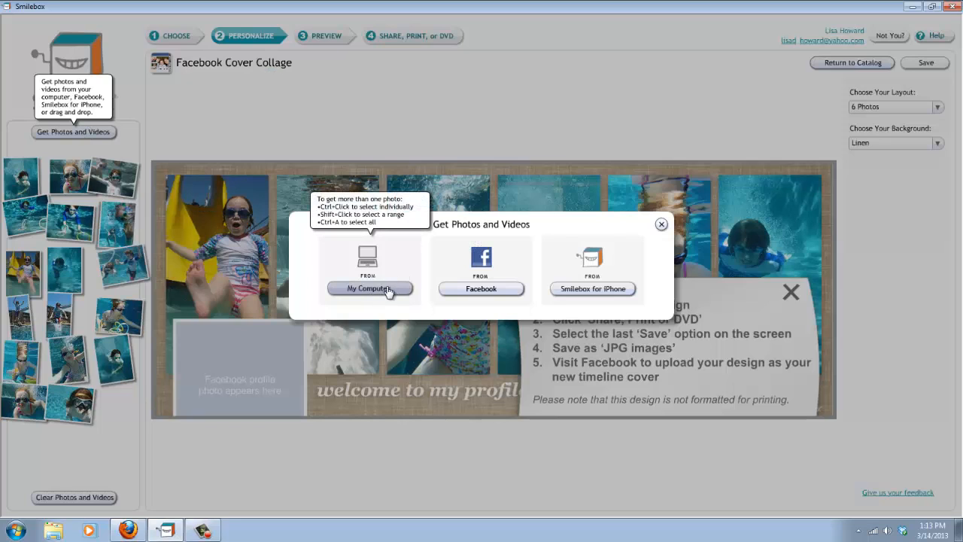
pyautogui.moveTo(481, 289)
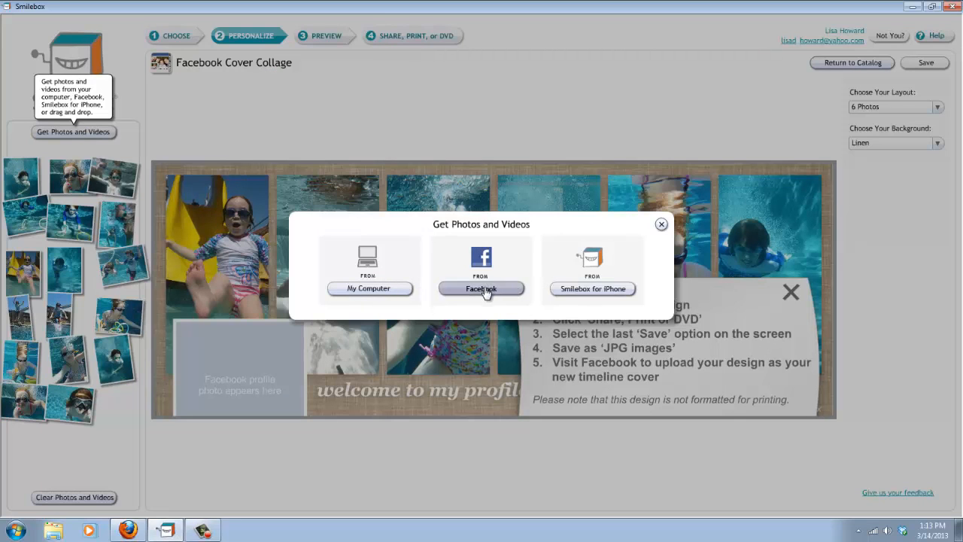
pyautogui.moveTo(482, 291)
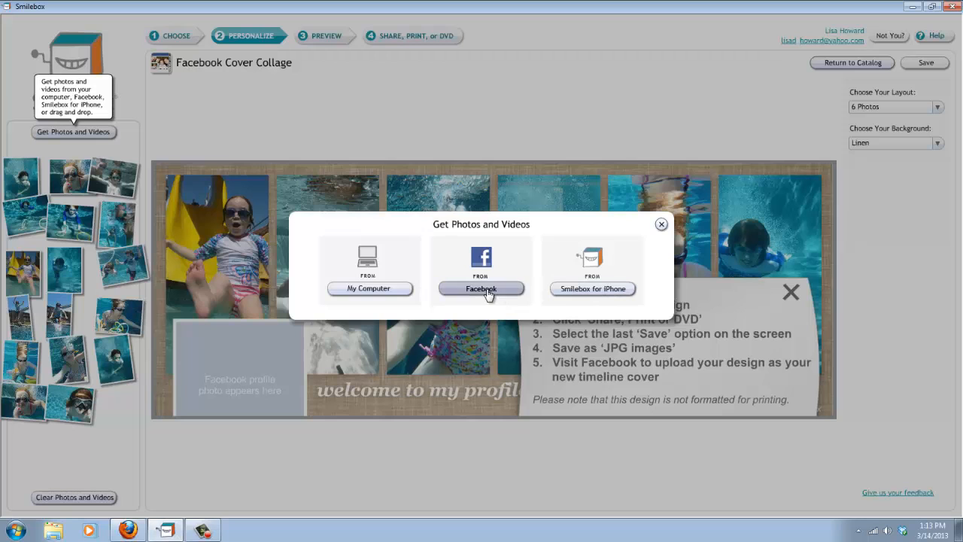
pyautogui.moveTo(369, 291)
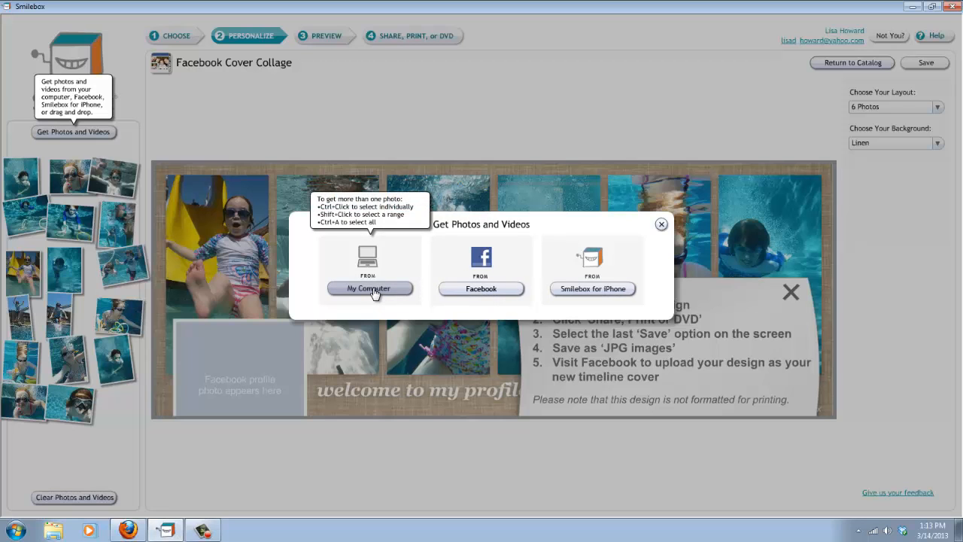
pyautogui.click(369, 288)
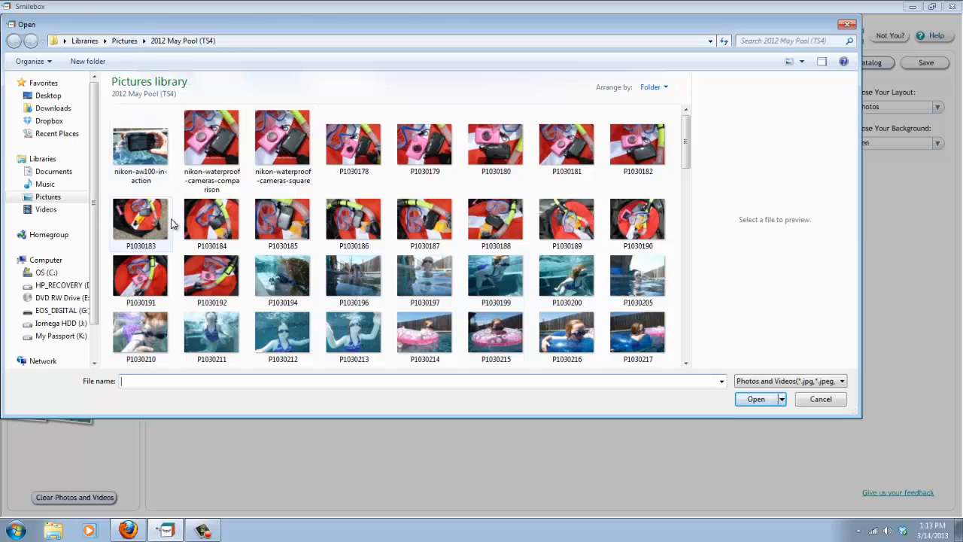
pyautogui.scroll(-3)
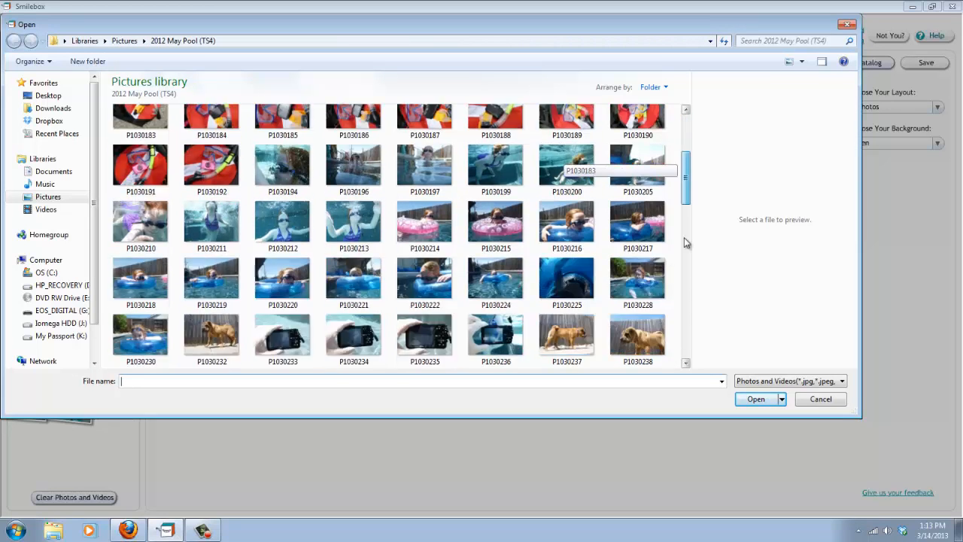
pyautogui.scroll(-3)
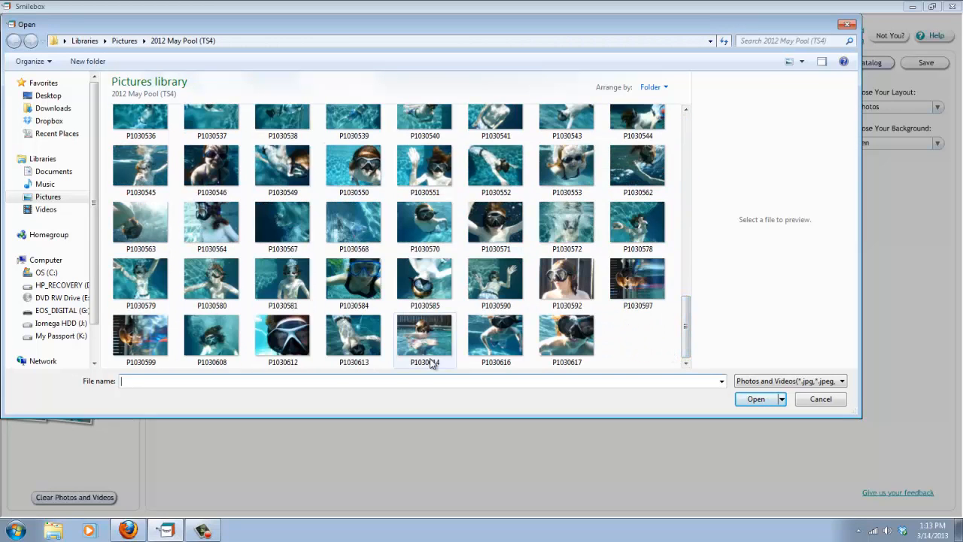
pyautogui.click(354, 163)
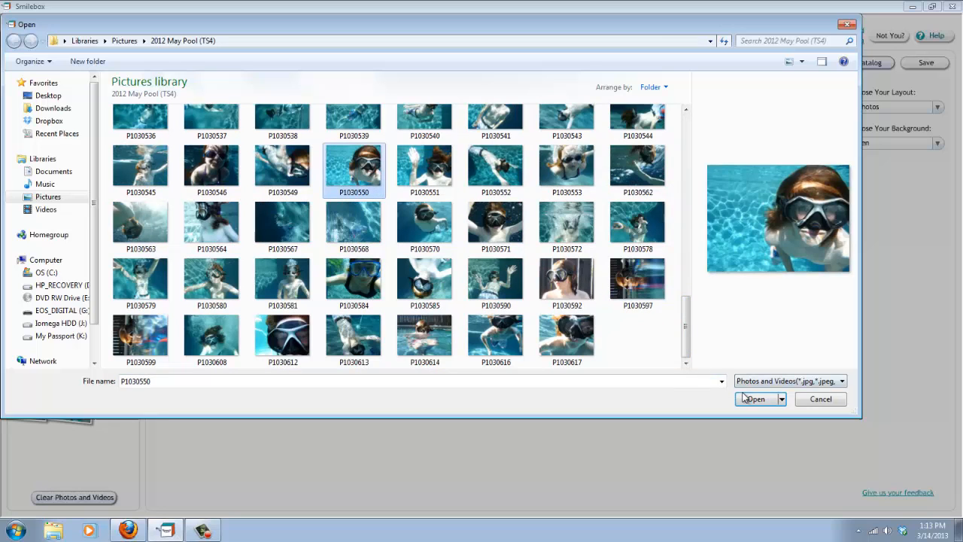
pyautogui.click(753, 399)
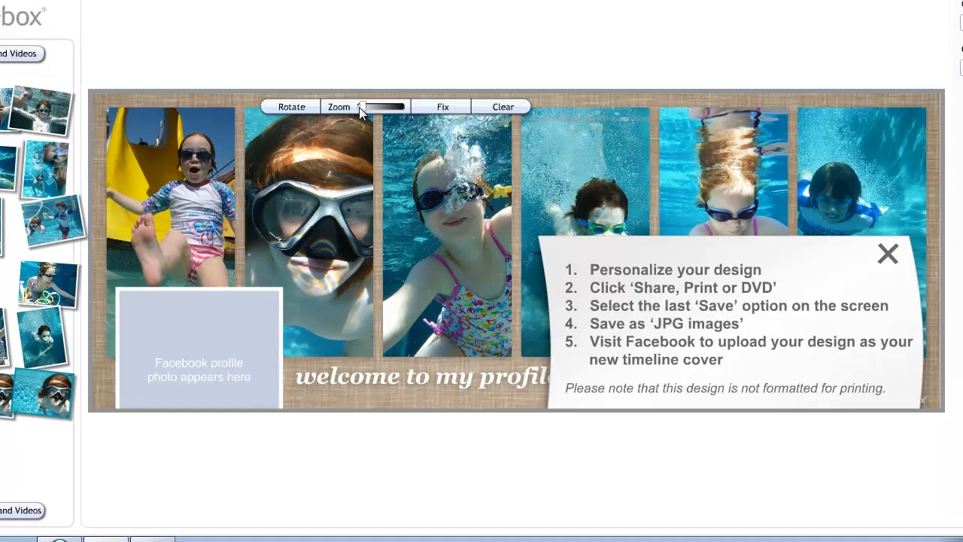
pyautogui.moveTo(357, 113)
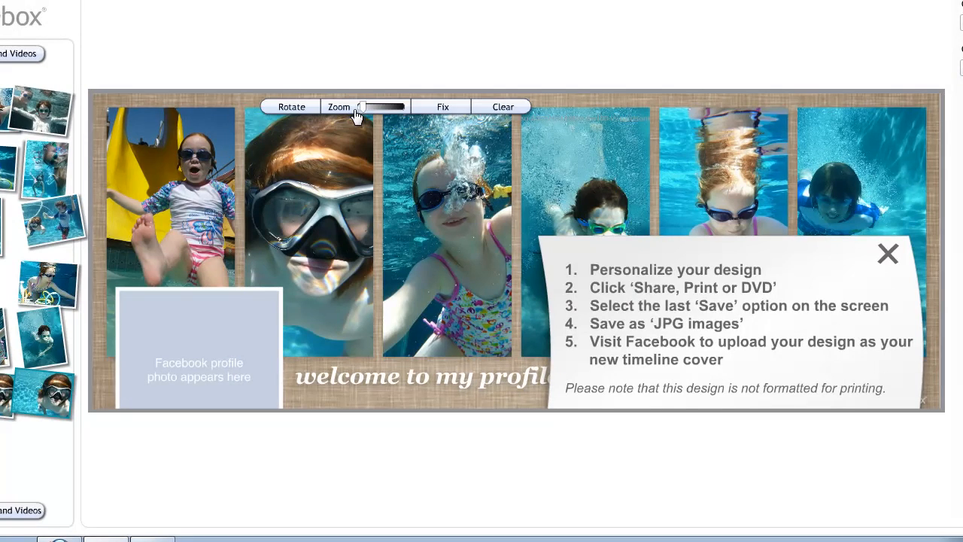
# Adjust the zoom of the snorkel-mask photo in the second slot.
pyautogui.moveTo(361, 106); pyautogui.dragTo(385, 106)
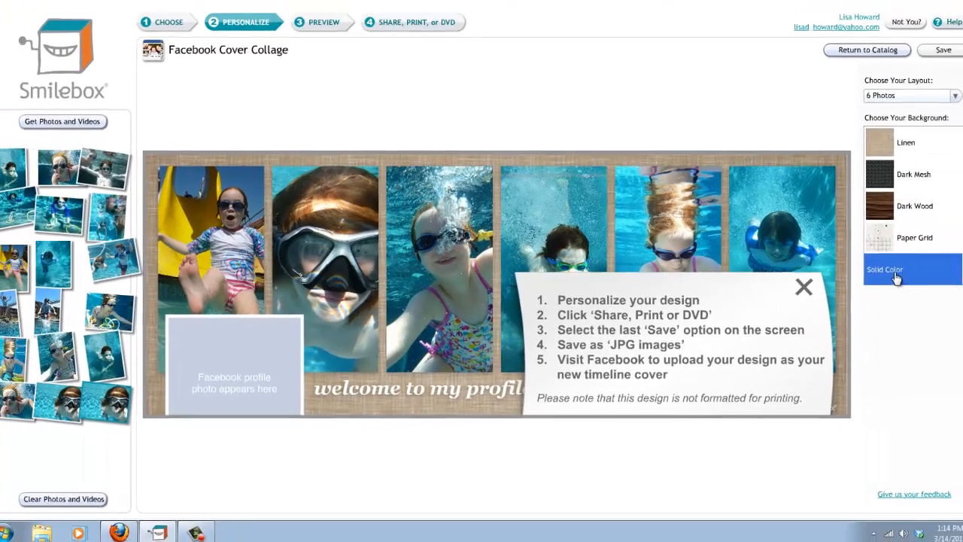
# Give the cover a gray solid color background and dismiss the instructions note.
pyautogui.click(896, 269)
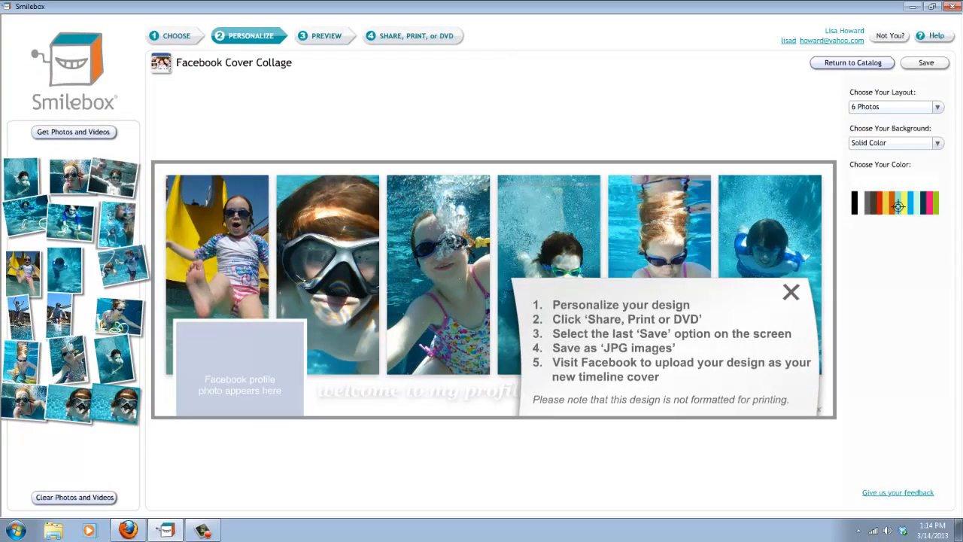
pyautogui.click(934, 202)
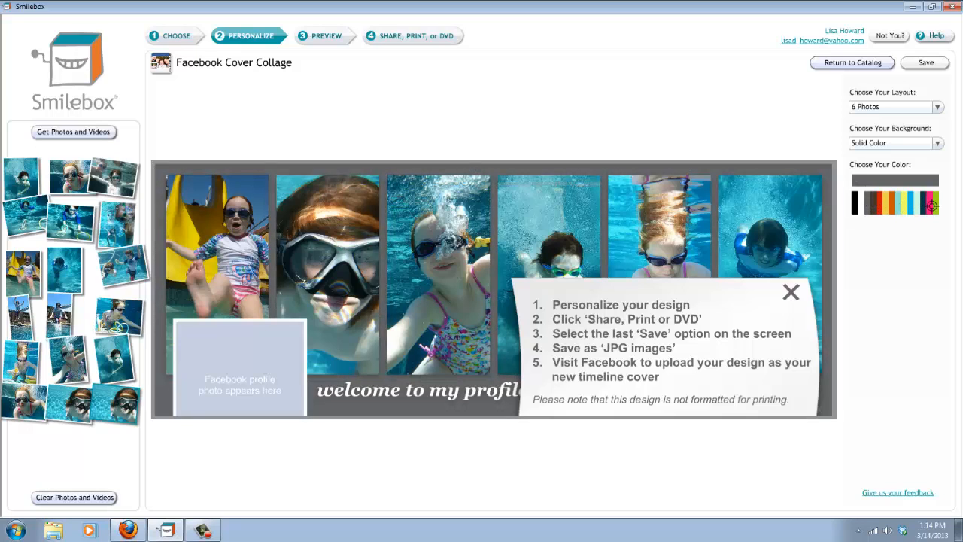
pyautogui.click(936, 201)
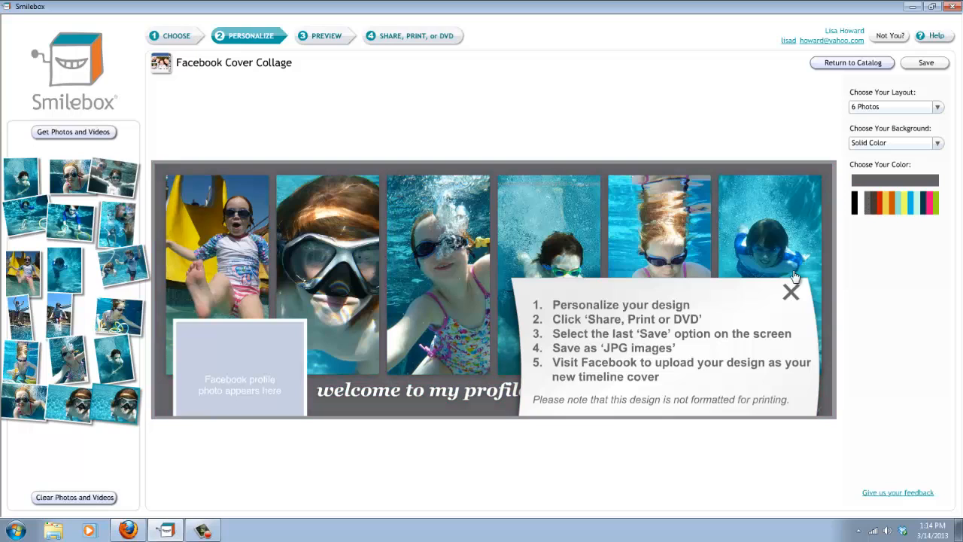
pyautogui.click(791, 292)
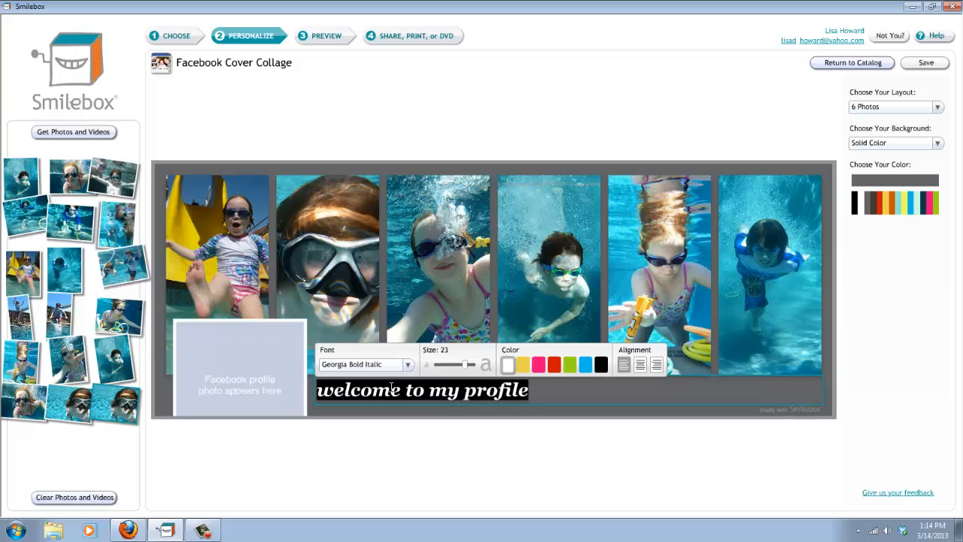
# Caption 'Welcome to my Facebook page' in Bodoni MT, size 20, center-aligned.
pyautogui.write('W')
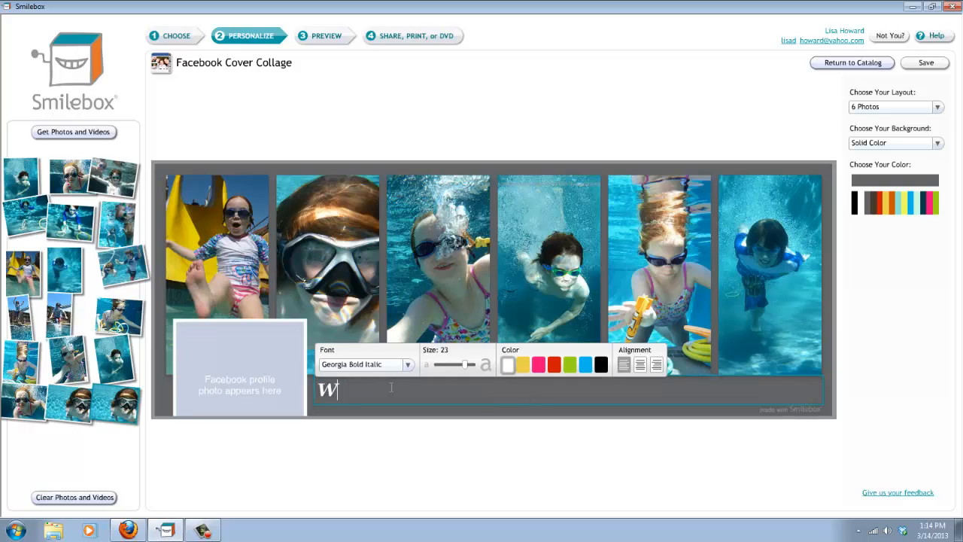
pyautogui.write('elcome to')
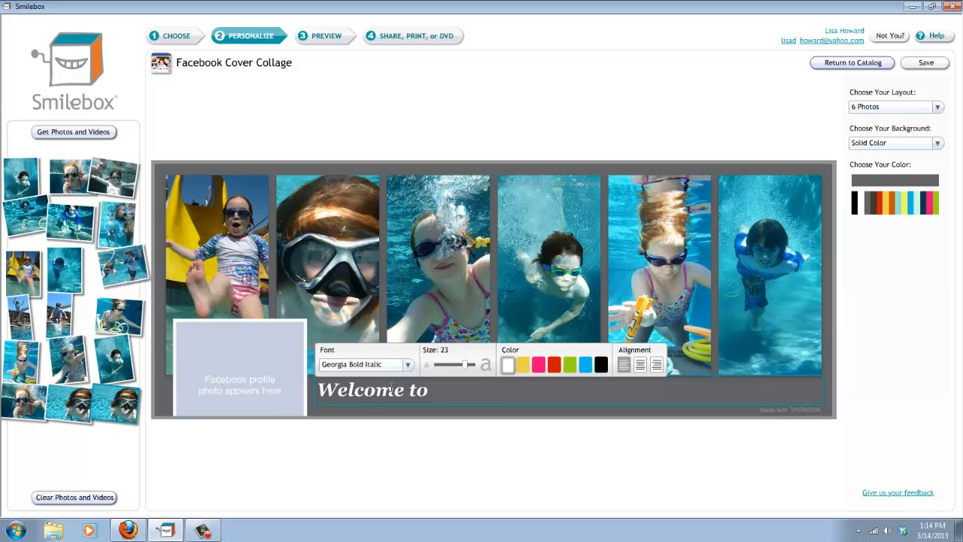
pyautogui.write('my Facego')
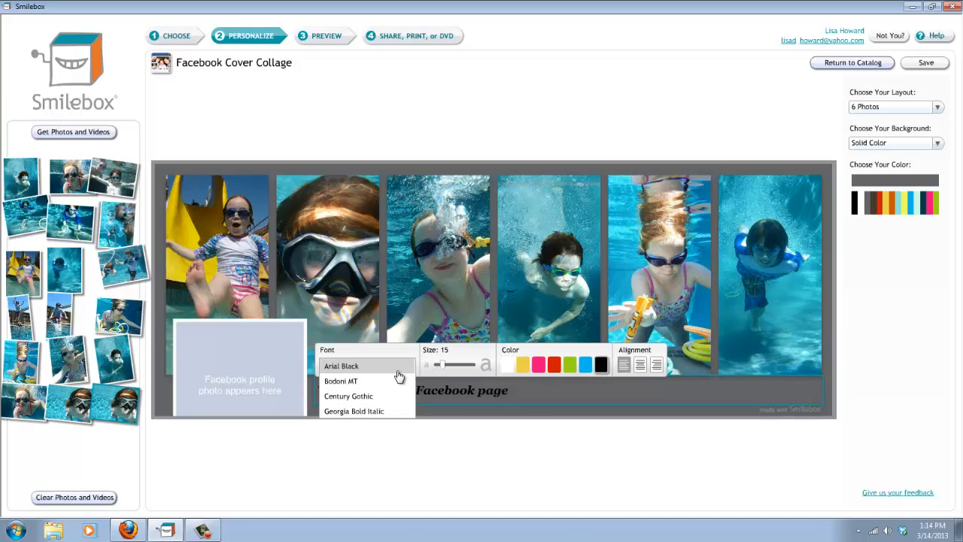
pyautogui.click(341, 380)
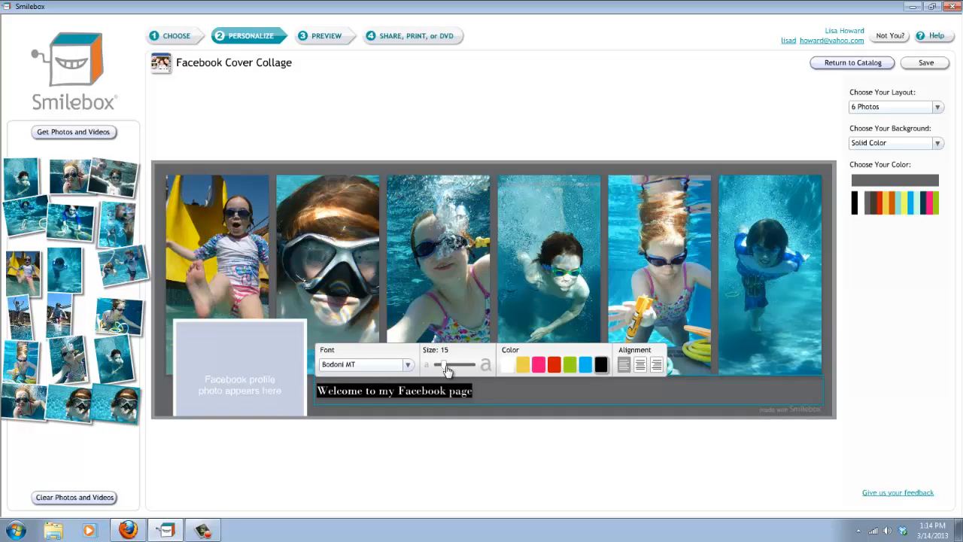
pyautogui.click(641, 365)
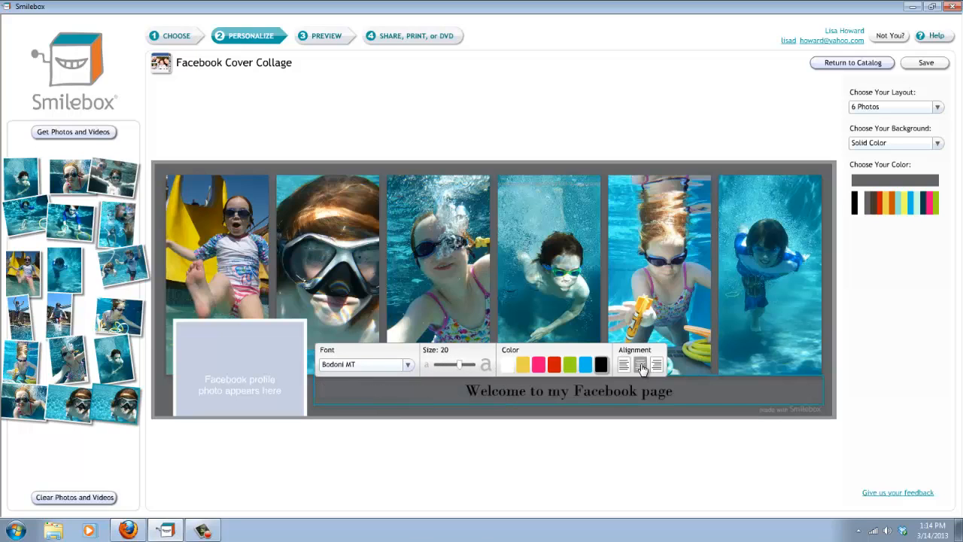
pyautogui.click(656, 365)
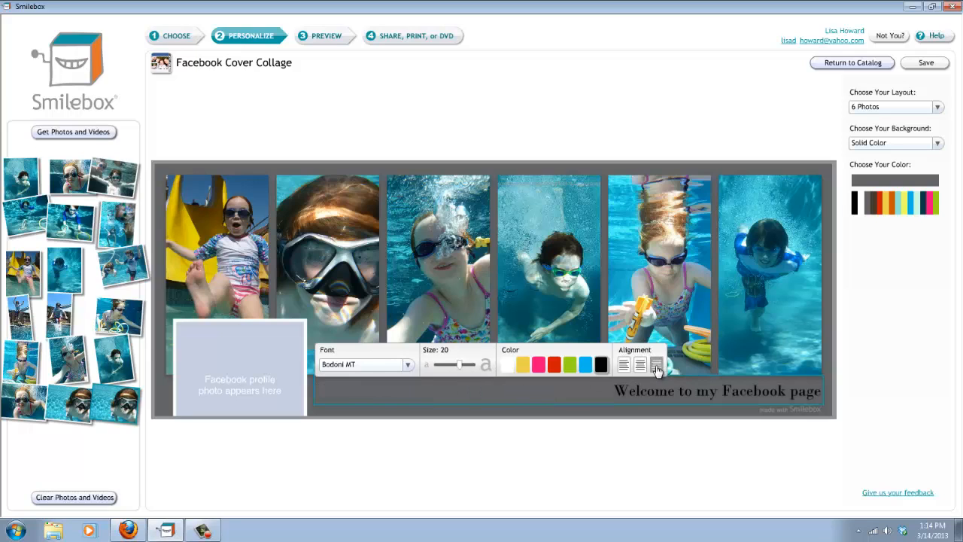
pyautogui.click(641, 365)
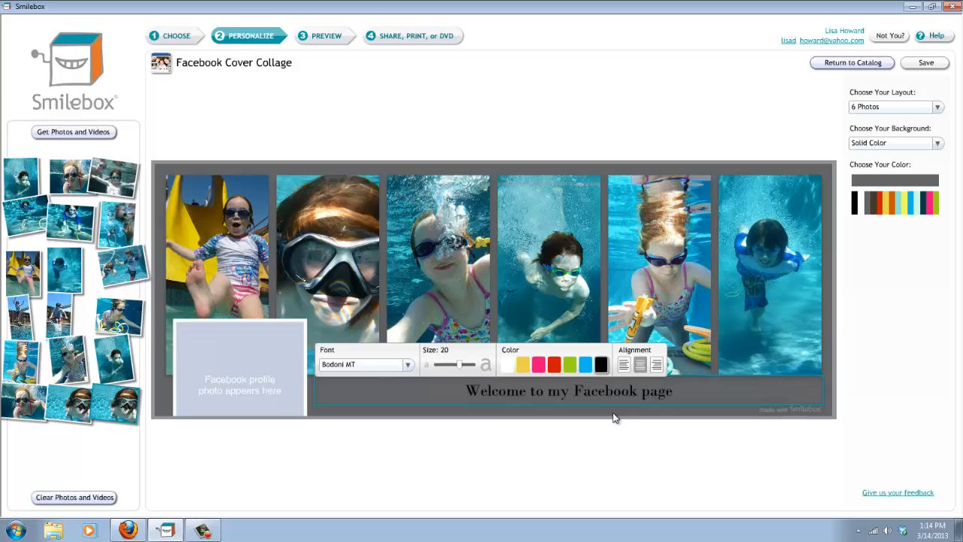
pyautogui.moveTo(869, 289)
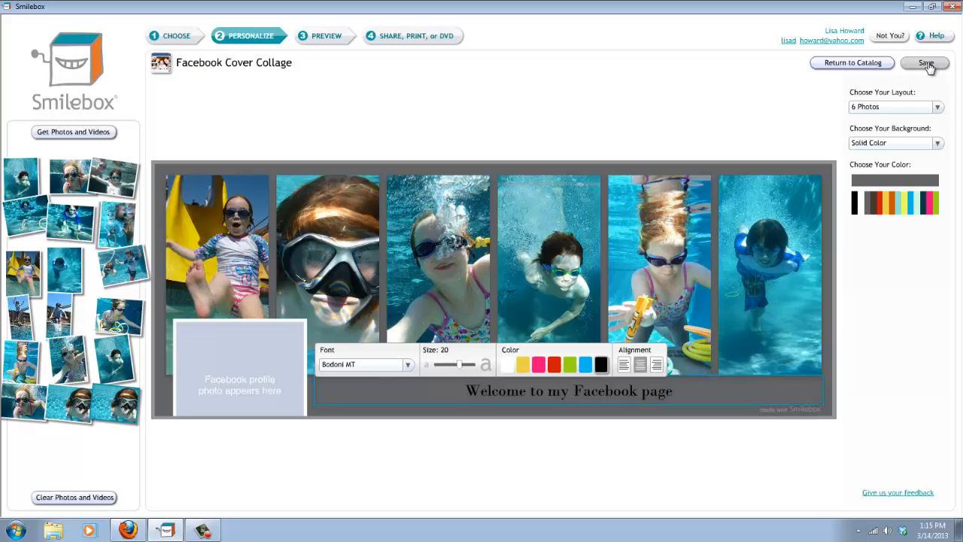
# Save the project as Facebook Cover Collage, preview it full screen, then exit the preview.
pyautogui.click(925, 63)
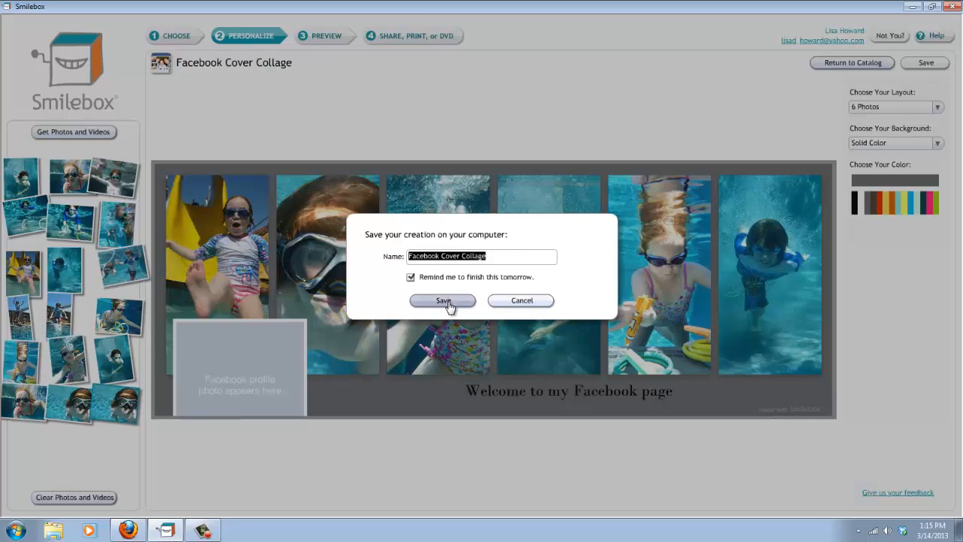
pyautogui.click(443, 301)
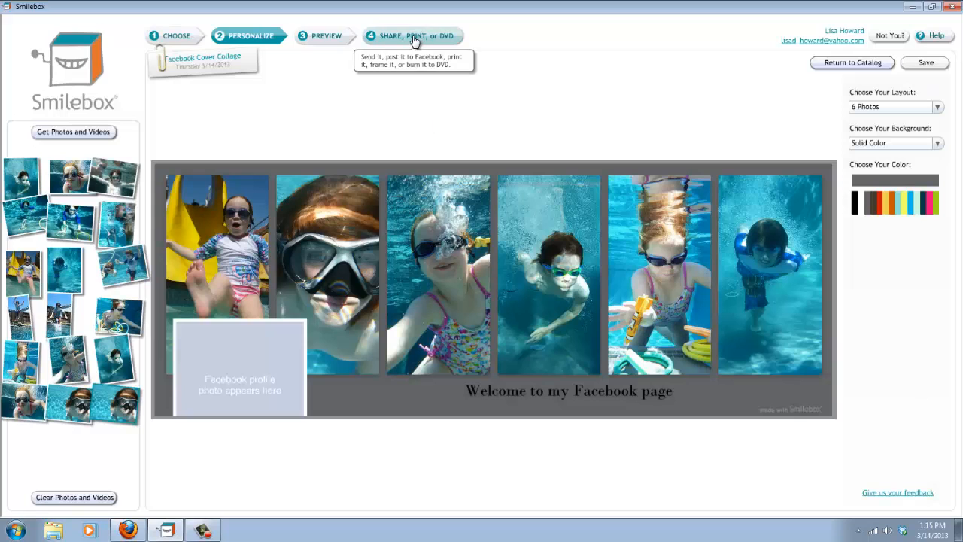
pyautogui.click(324, 35)
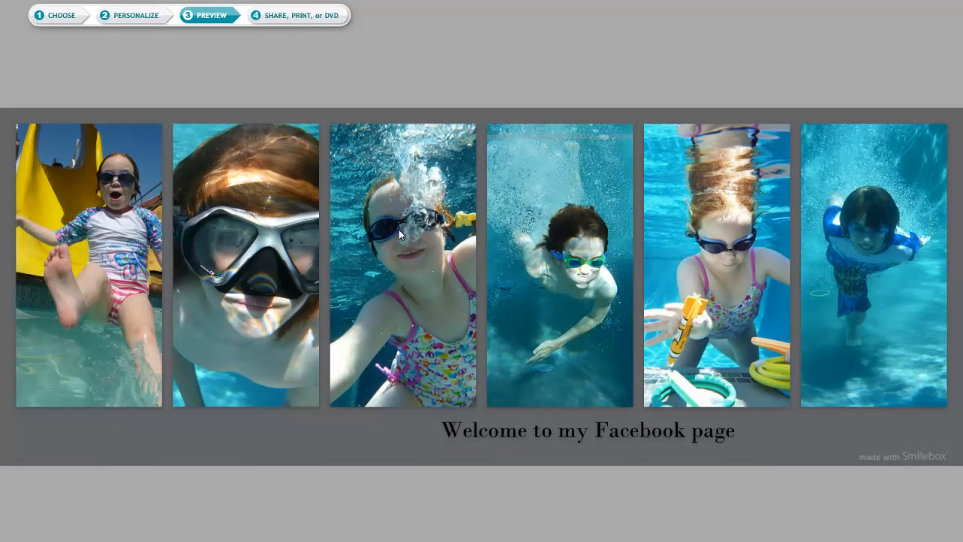
pyautogui.moveTo(299, 15)
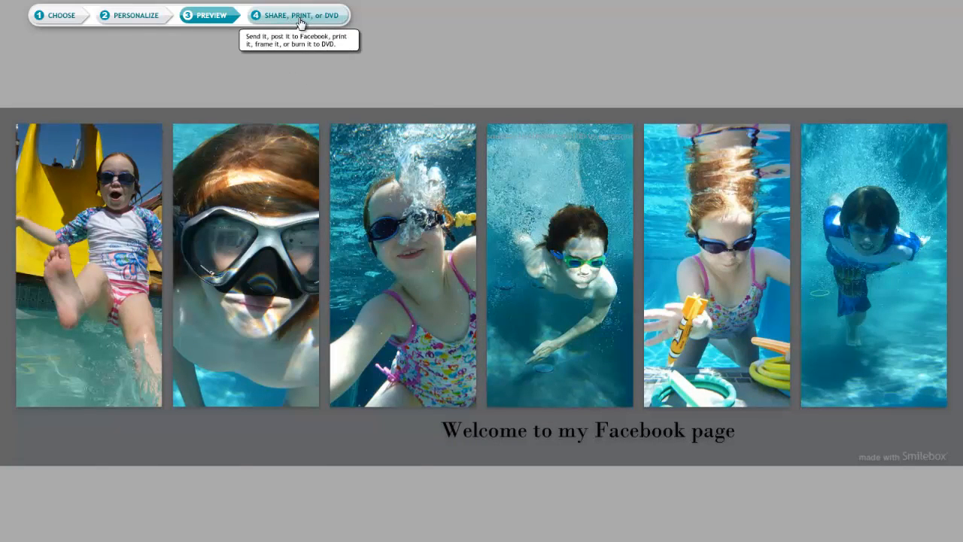
pyautogui.click(298, 15)
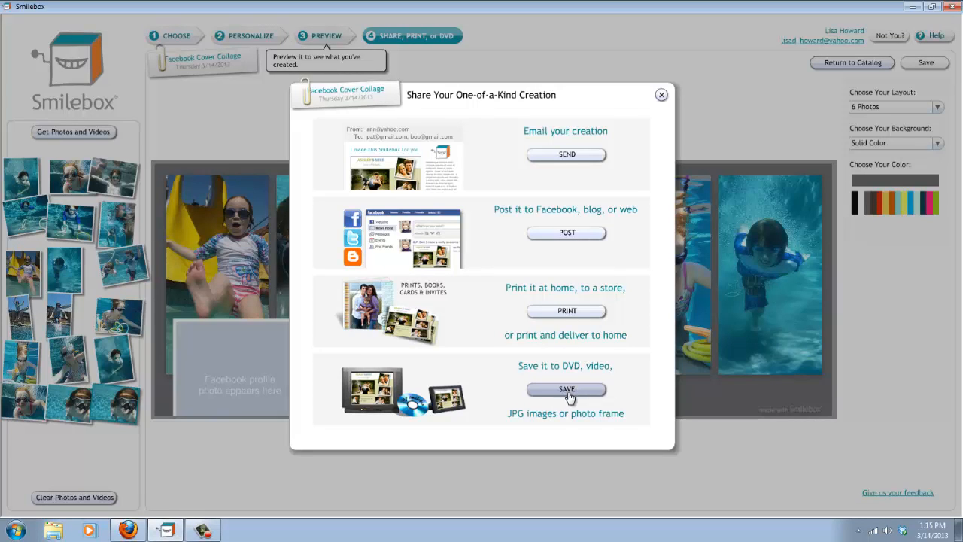
pyautogui.moveTo(522, 422)
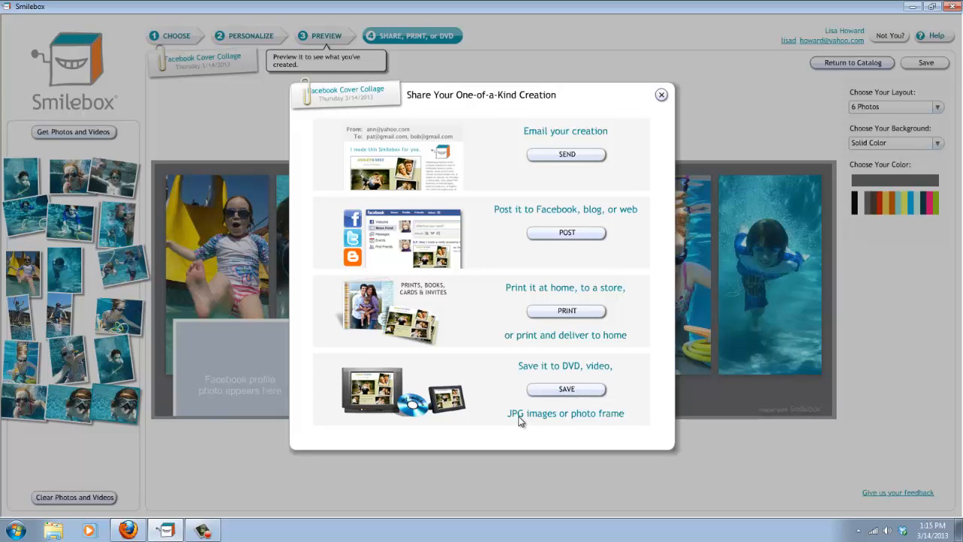
# Export the cover collage as JPG images into a Smilebox JPGs folder on the Desktop.
pyautogui.click(566, 389)
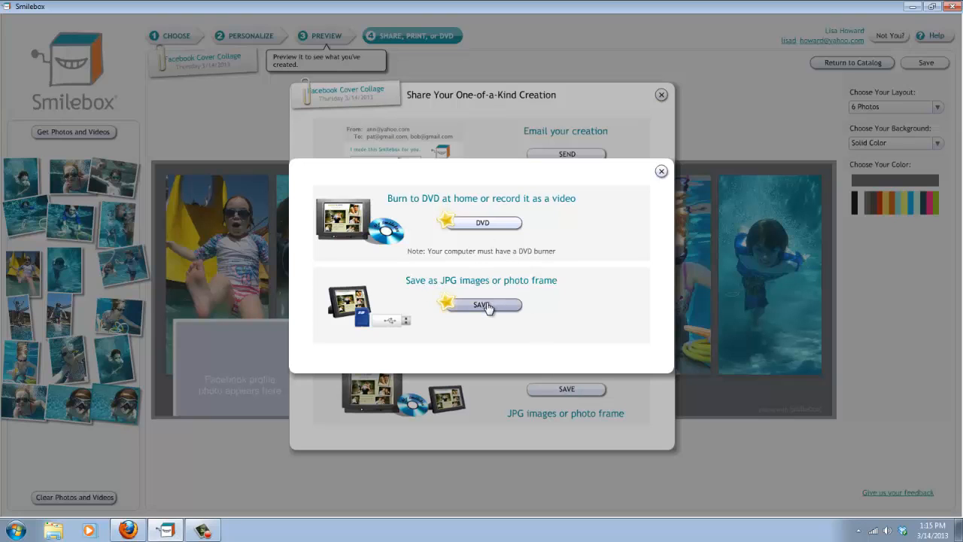
pyautogui.click(479, 305)
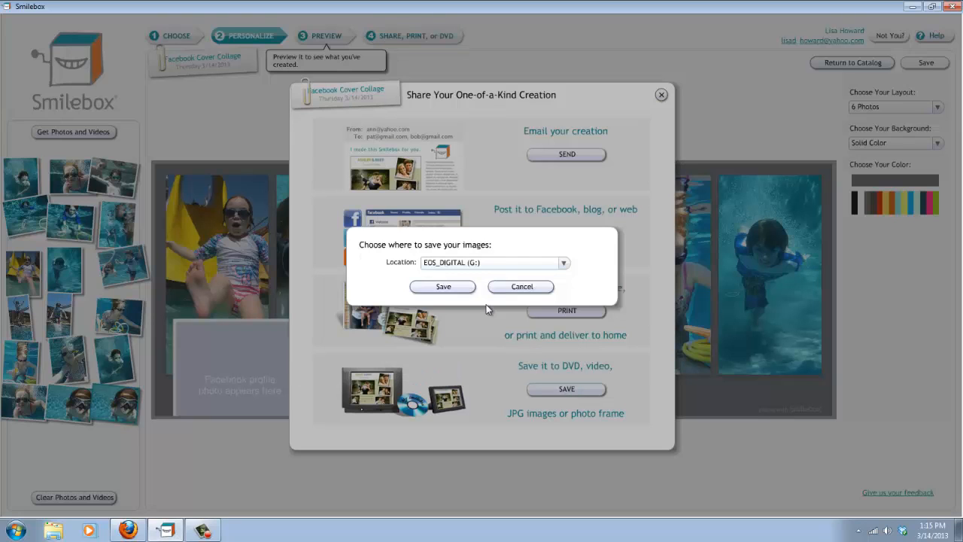
pyautogui.click(563, 262)
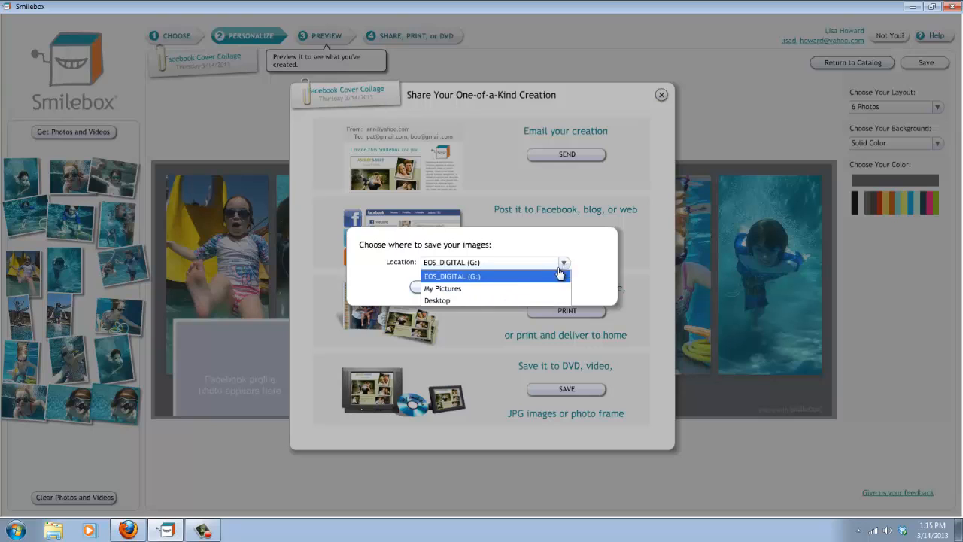
pyautogui.click(438, 300)
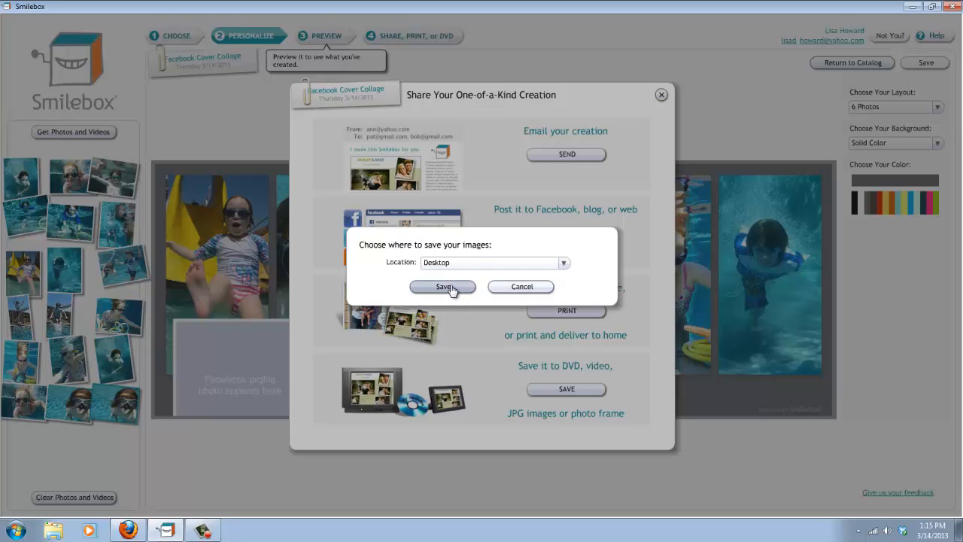
pyautogui.click(443, 287)
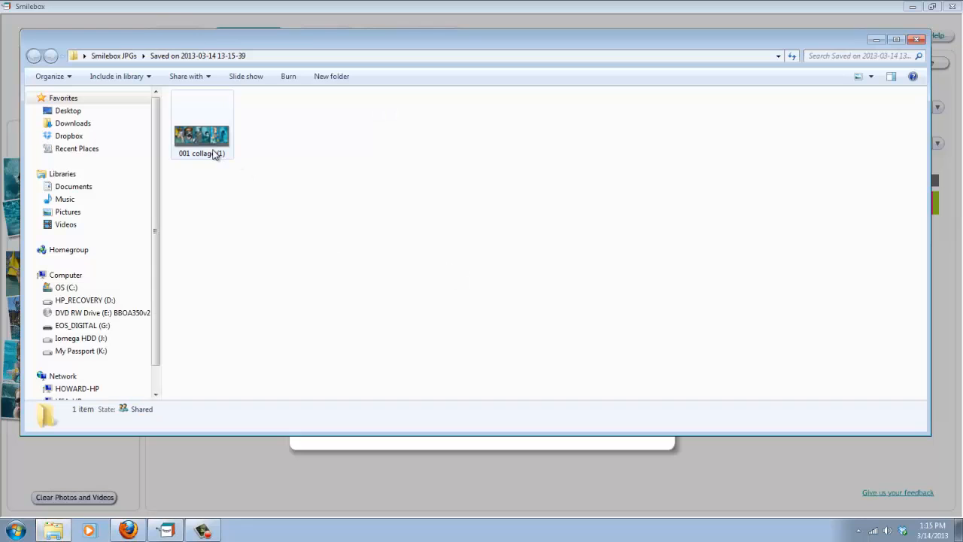
pyautogui.moveTo(213, 147)
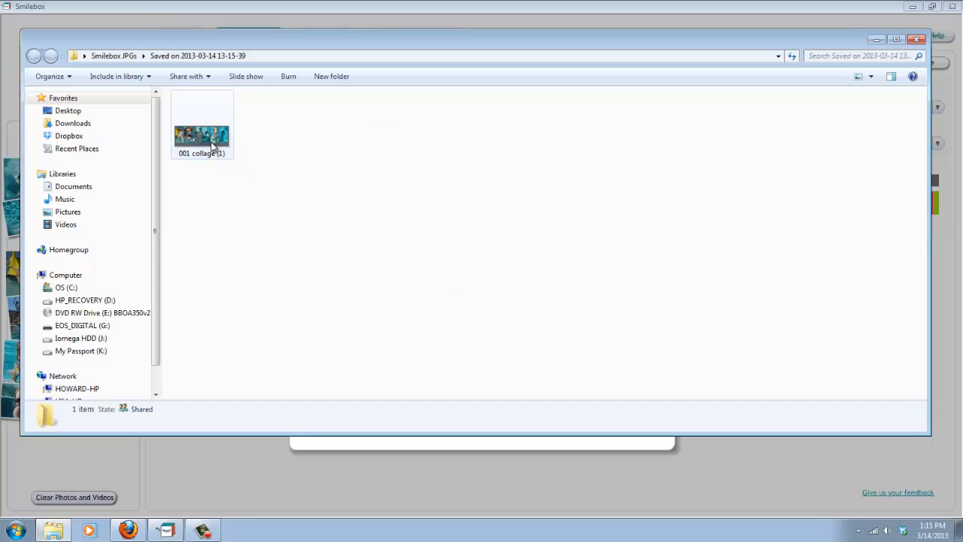
# Select '001 collage (1)' to confirm it is a 2434 x 902, 604 KB JPG.
pyautogui.click(202, 124)
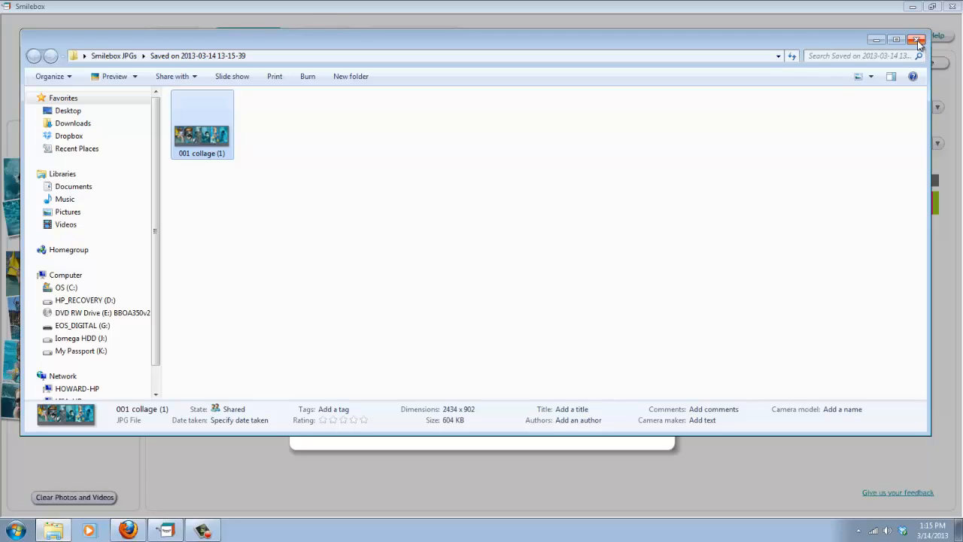
pyautogui.moveTo(919, 41)
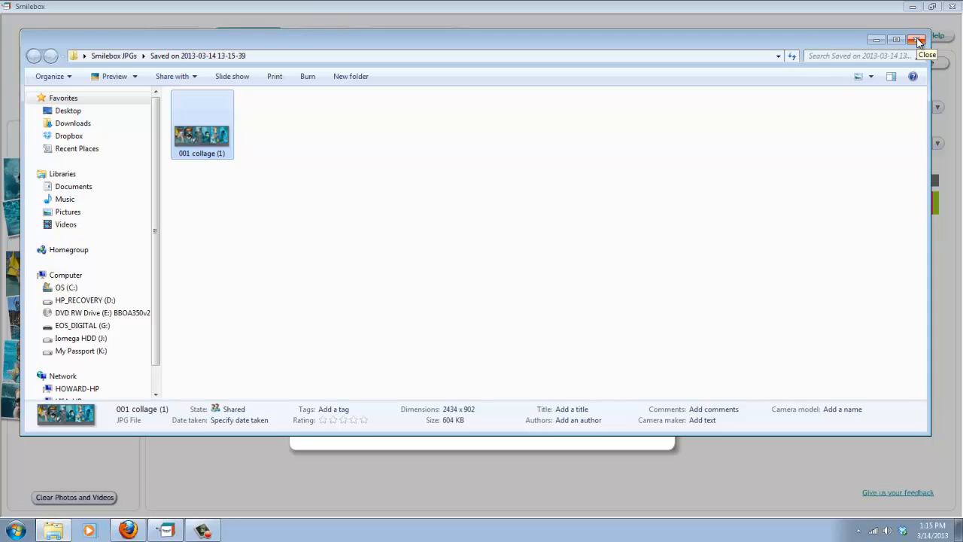